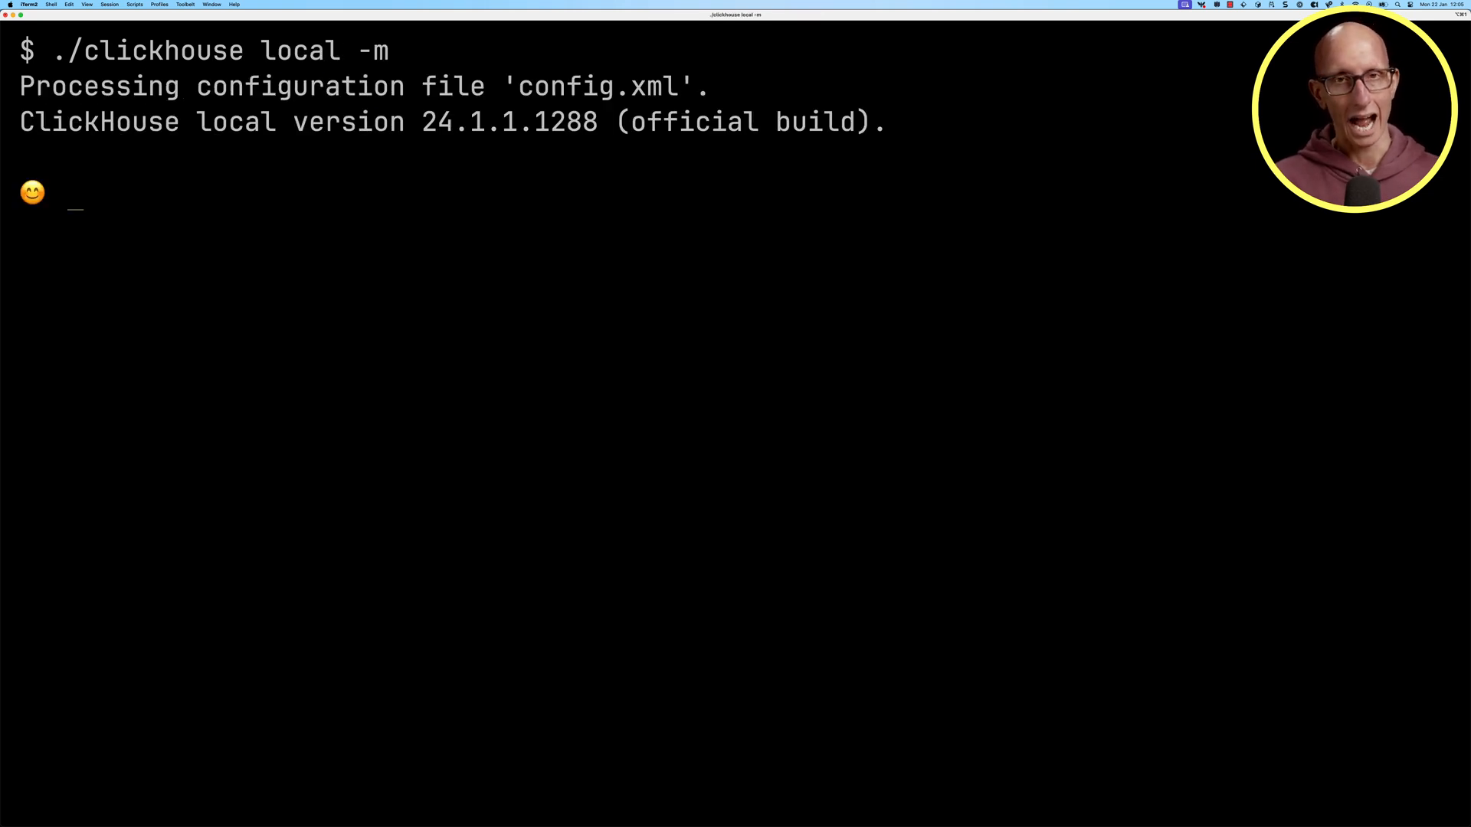
Start a FROM file query over every entry in 'data/Stock Market Dataset.zip :: **' using the One format.
{"action": "type", "text": "FROM file('data"}
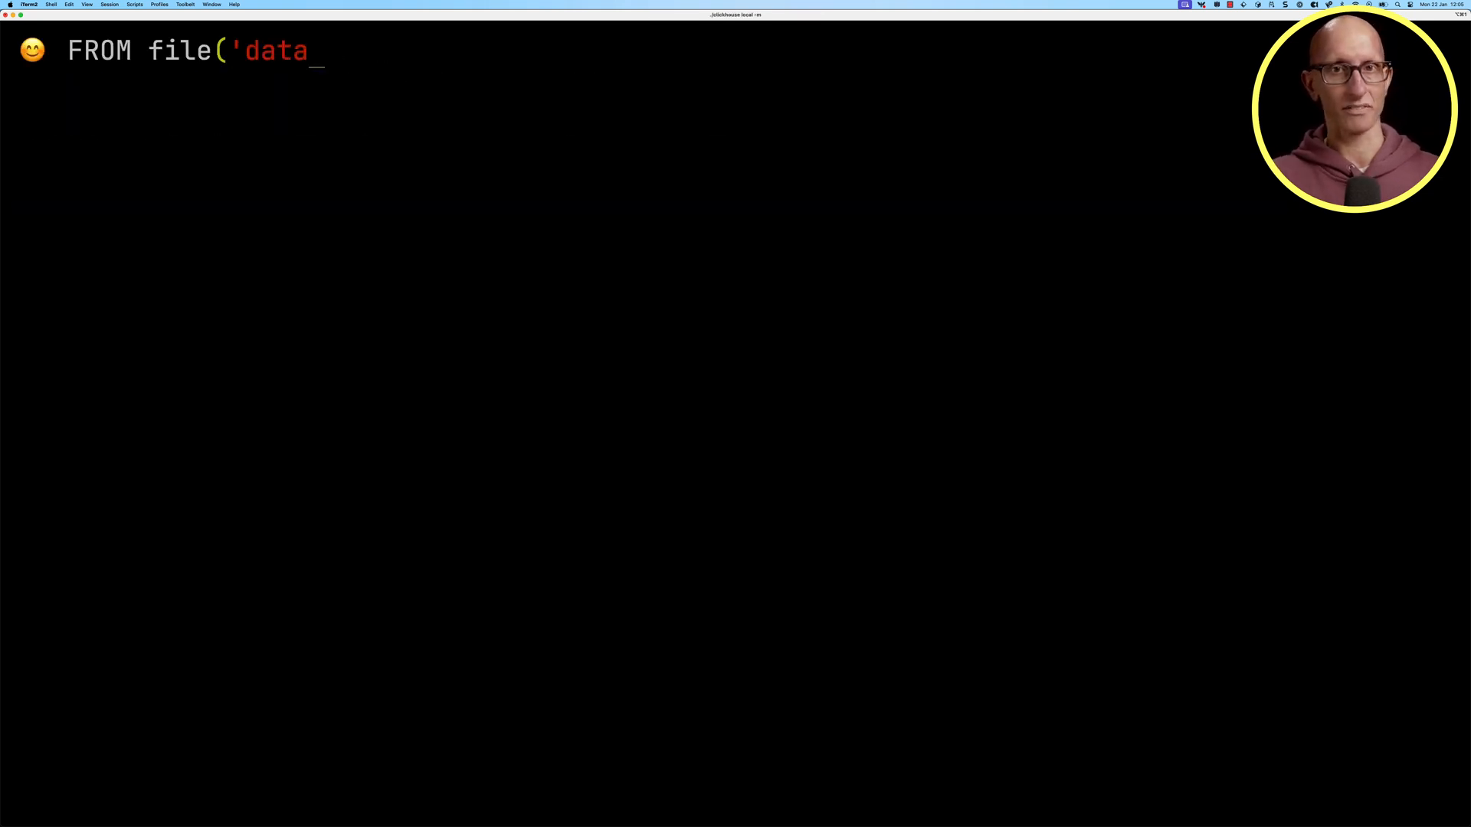
{"action": "type", "text": "/Stock Market Dataset.zip"}
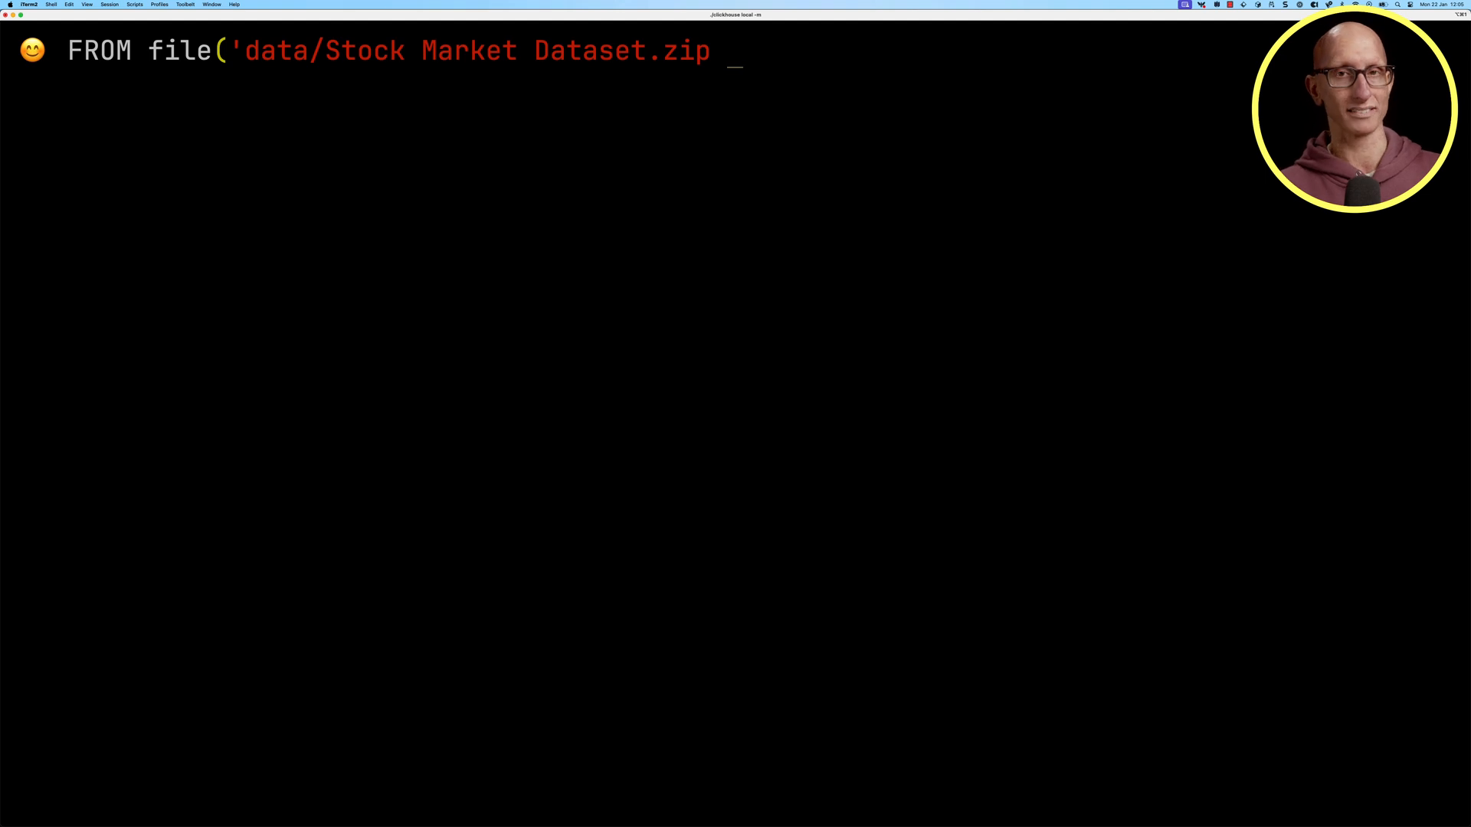
{"action": "type", "text": ":"}
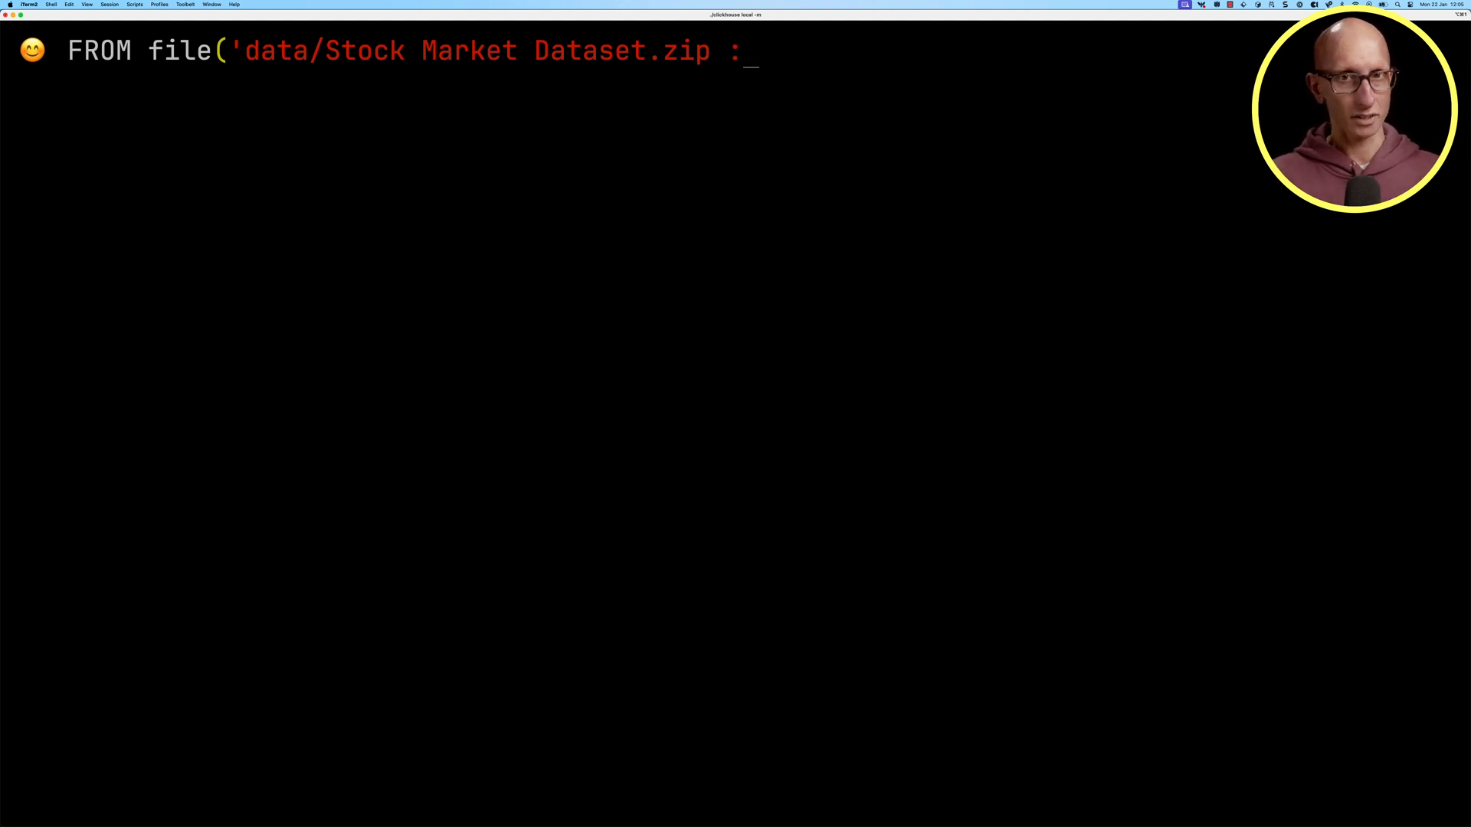
{"action": "type", "text": ":"}
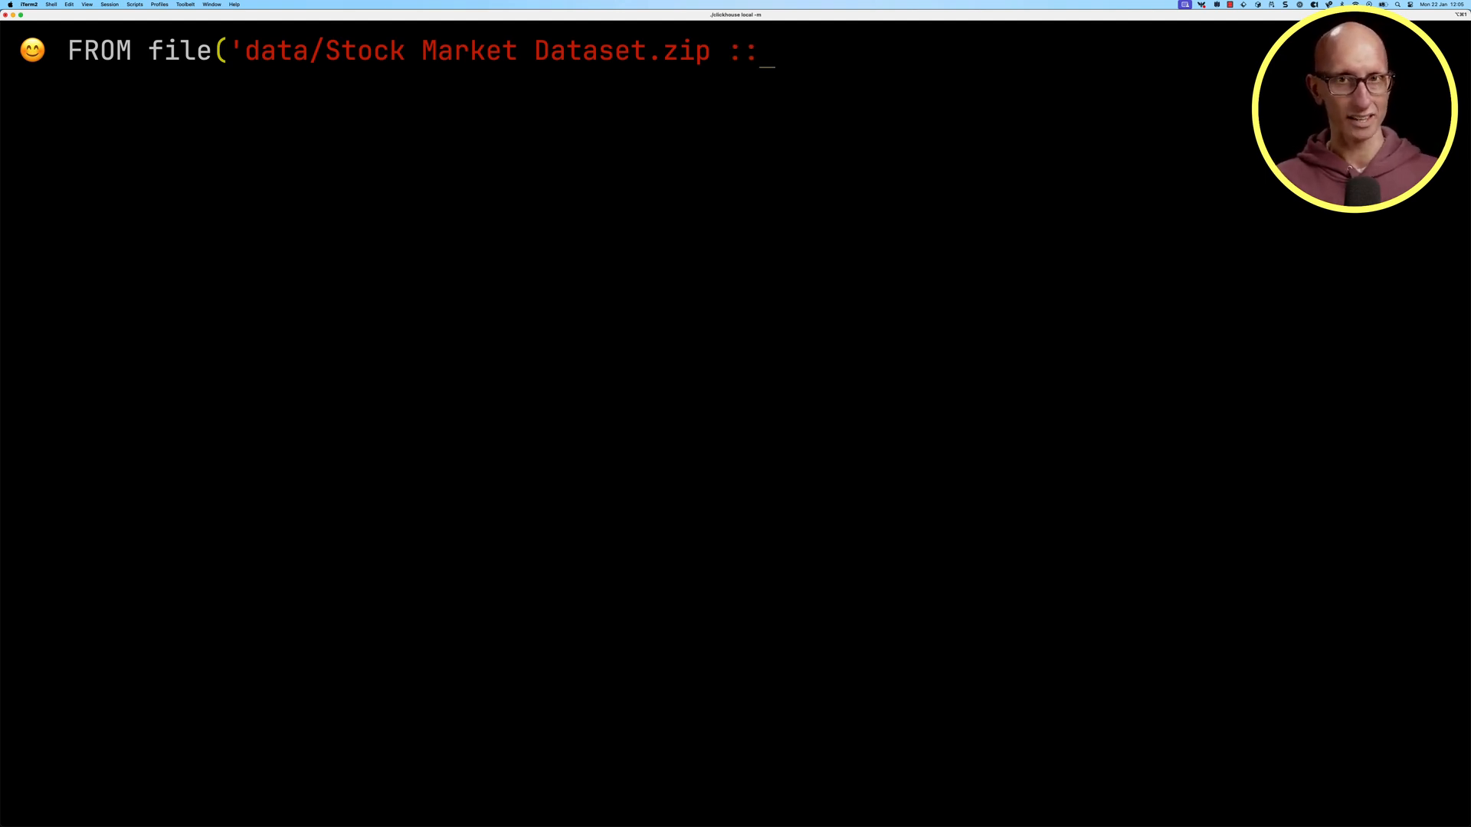
{"action": "type", "text": "*"}
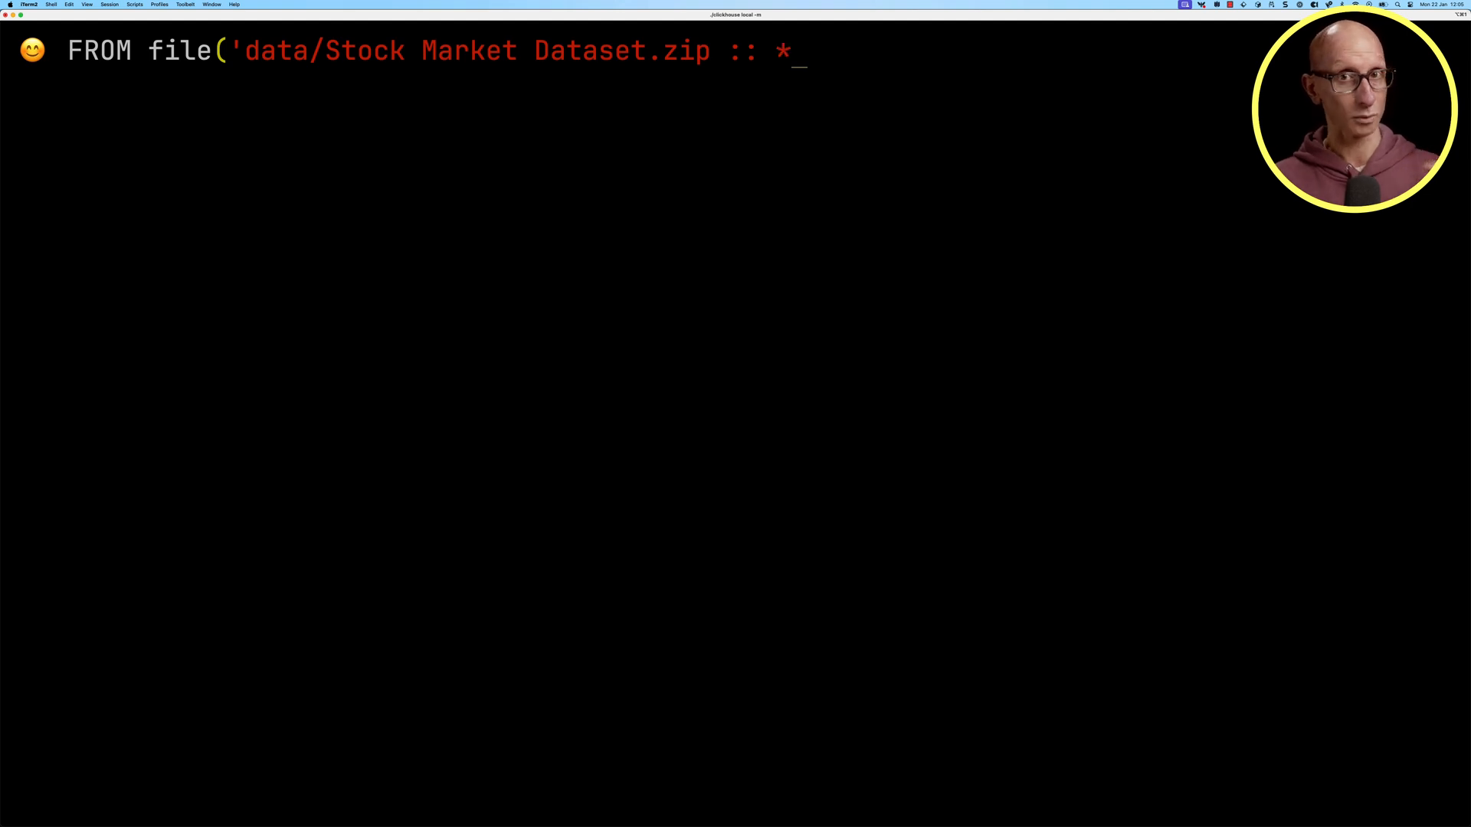
{"action": "type", "text": "*'"}
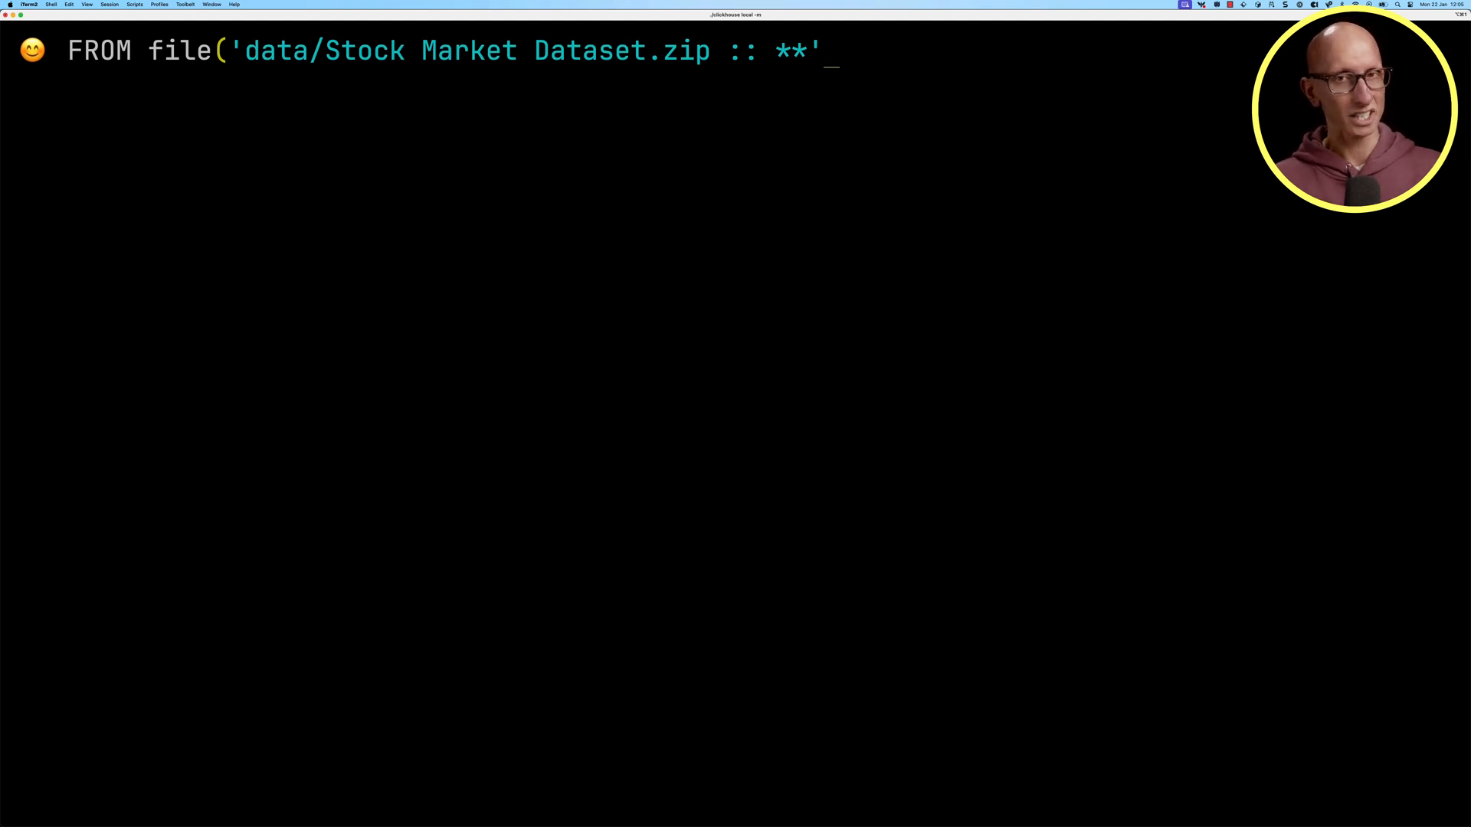
{"action": "type", "text": ", One)"}
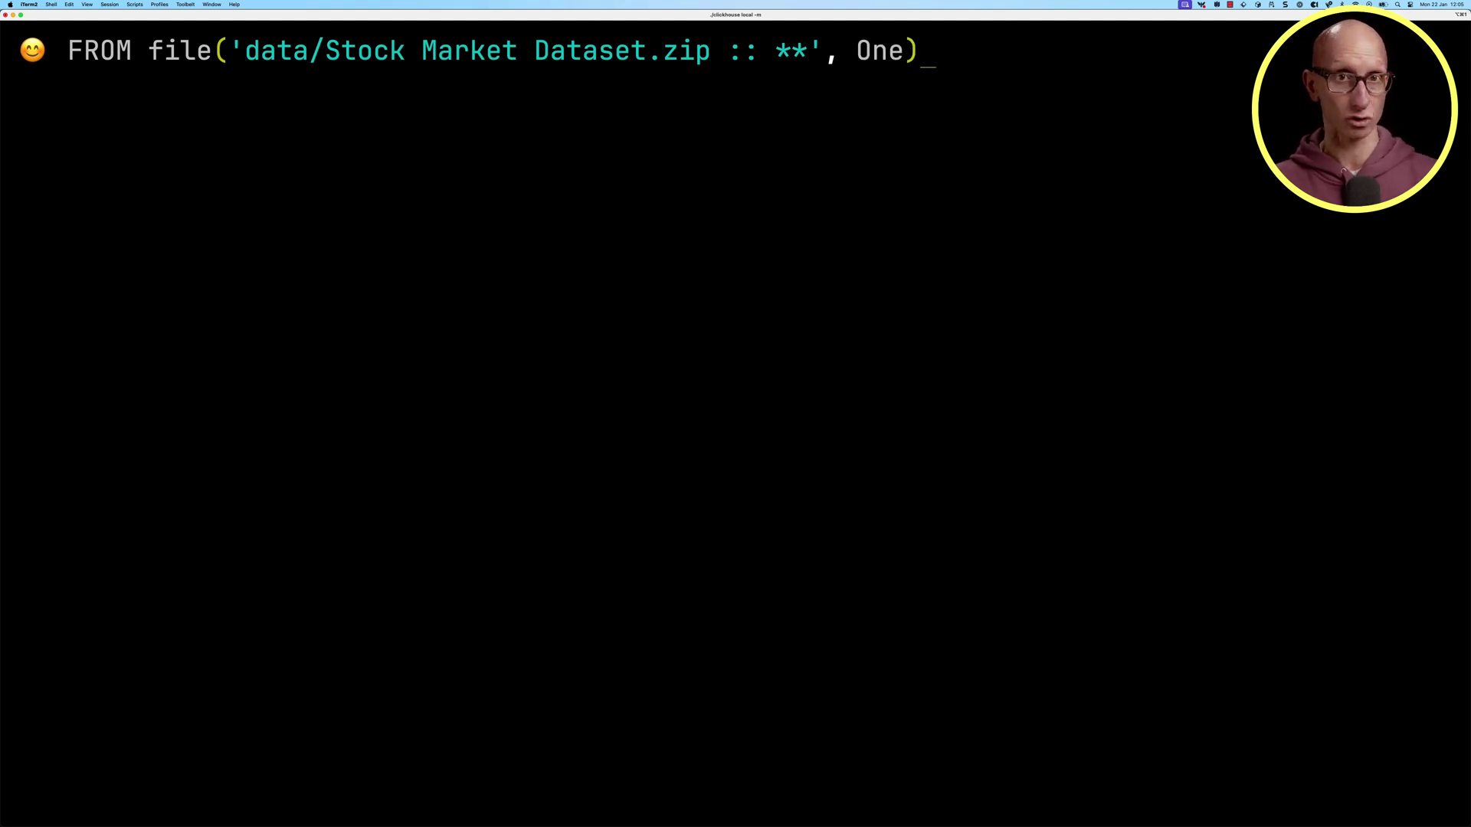
Select the _file virtual column to list each archive entry's name.
{"action": "type", "text": "SE"}
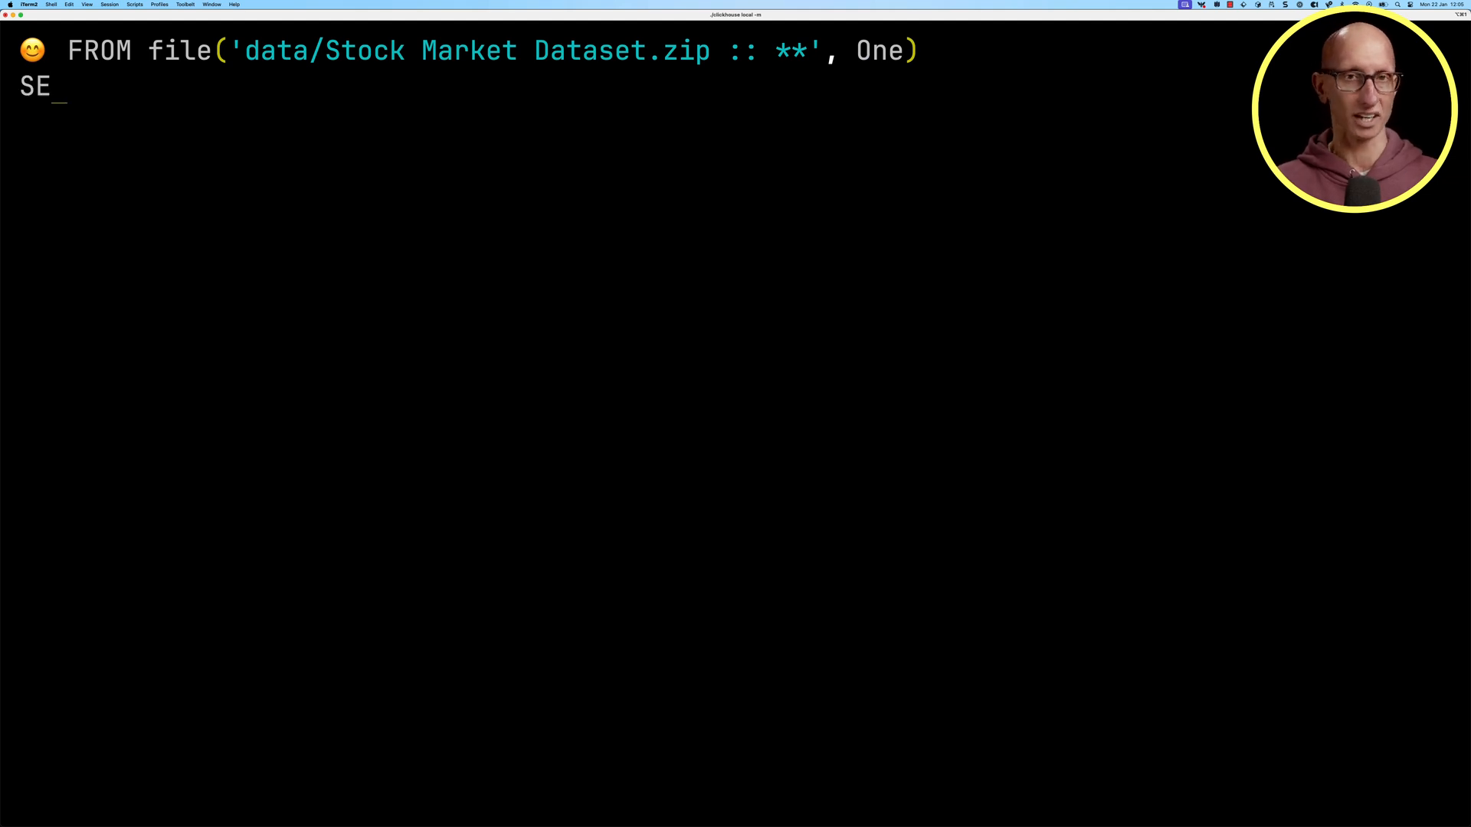
{"action": "type", "text": "LECT _f"}
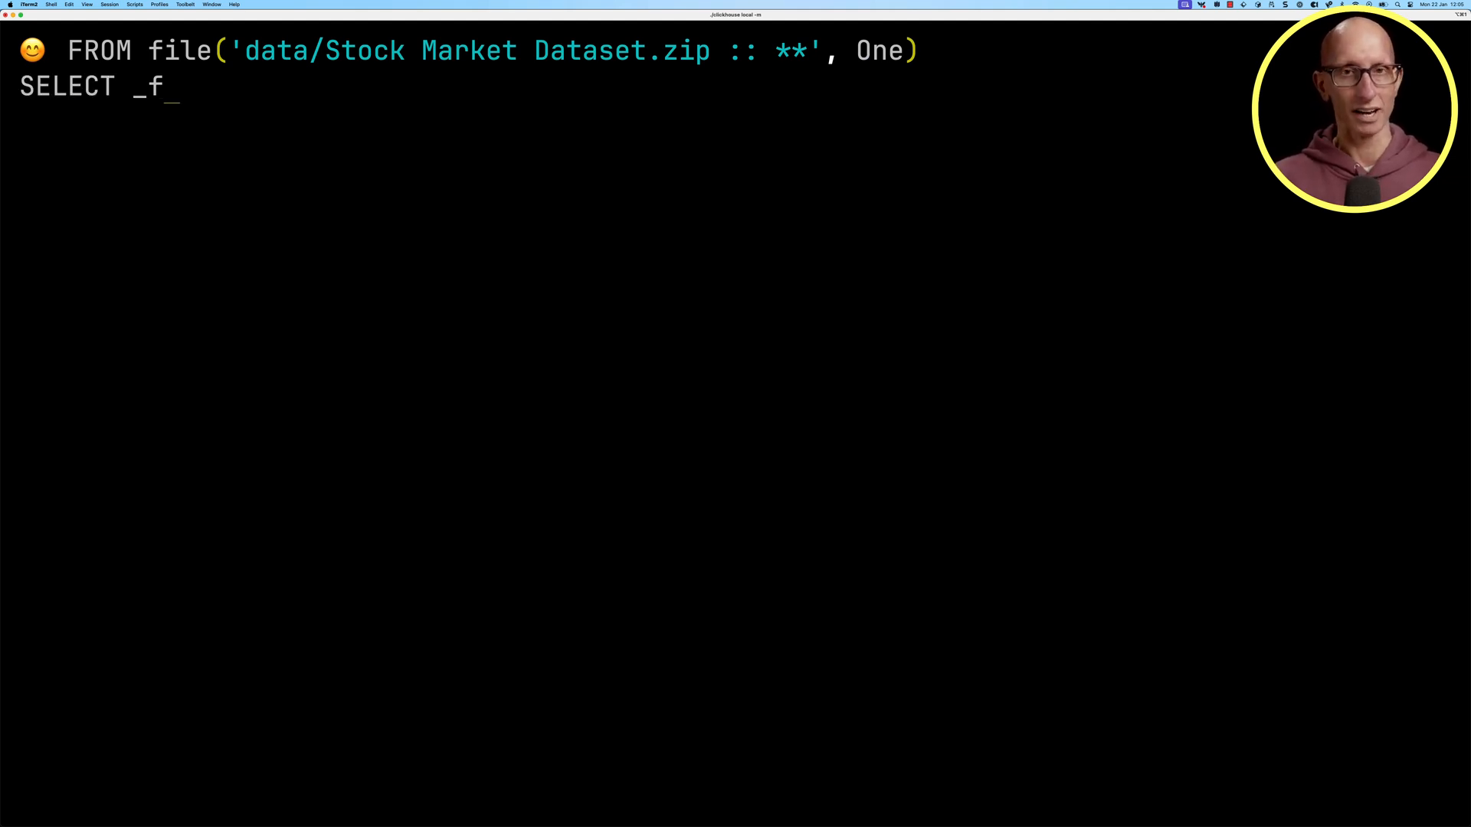
{"action": "type", "text": "ile"}
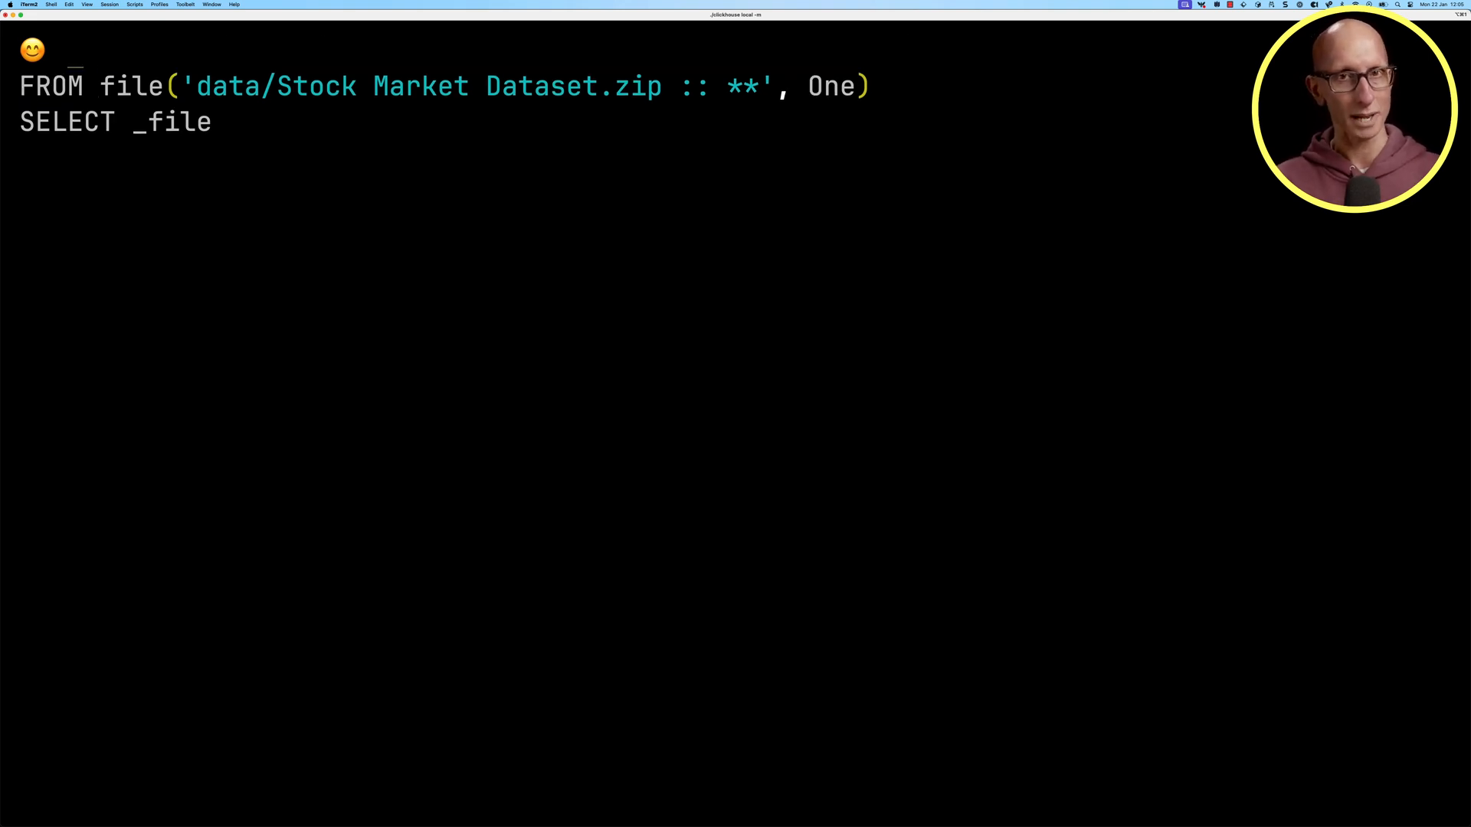
Wrap the listing in WITH files AS (...) and add splitByChar('/', _file) AS parts.
{"action": "type", "text": "WITH files AS ("}
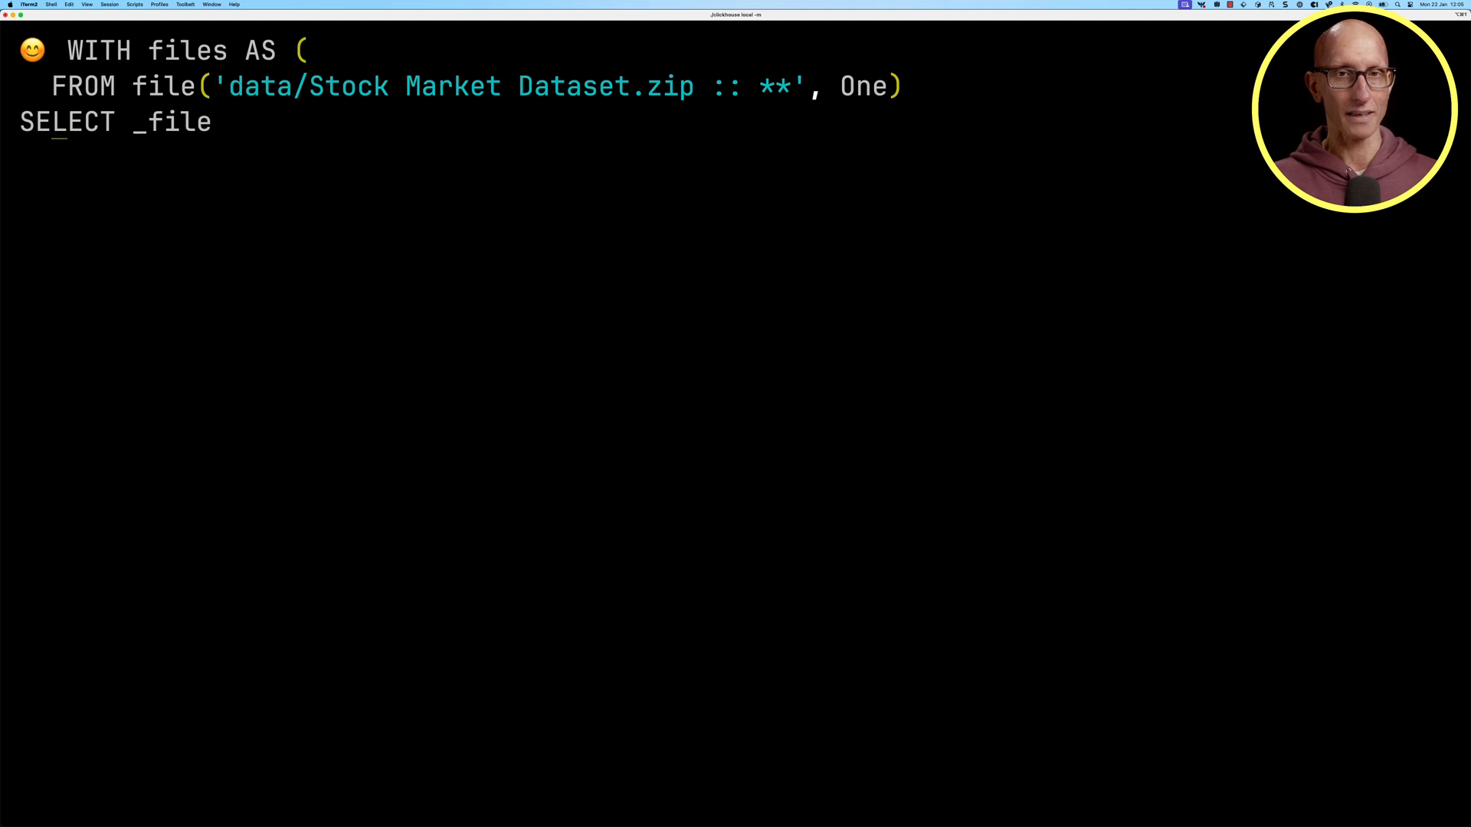
{"action": "type", "text": ", s"}
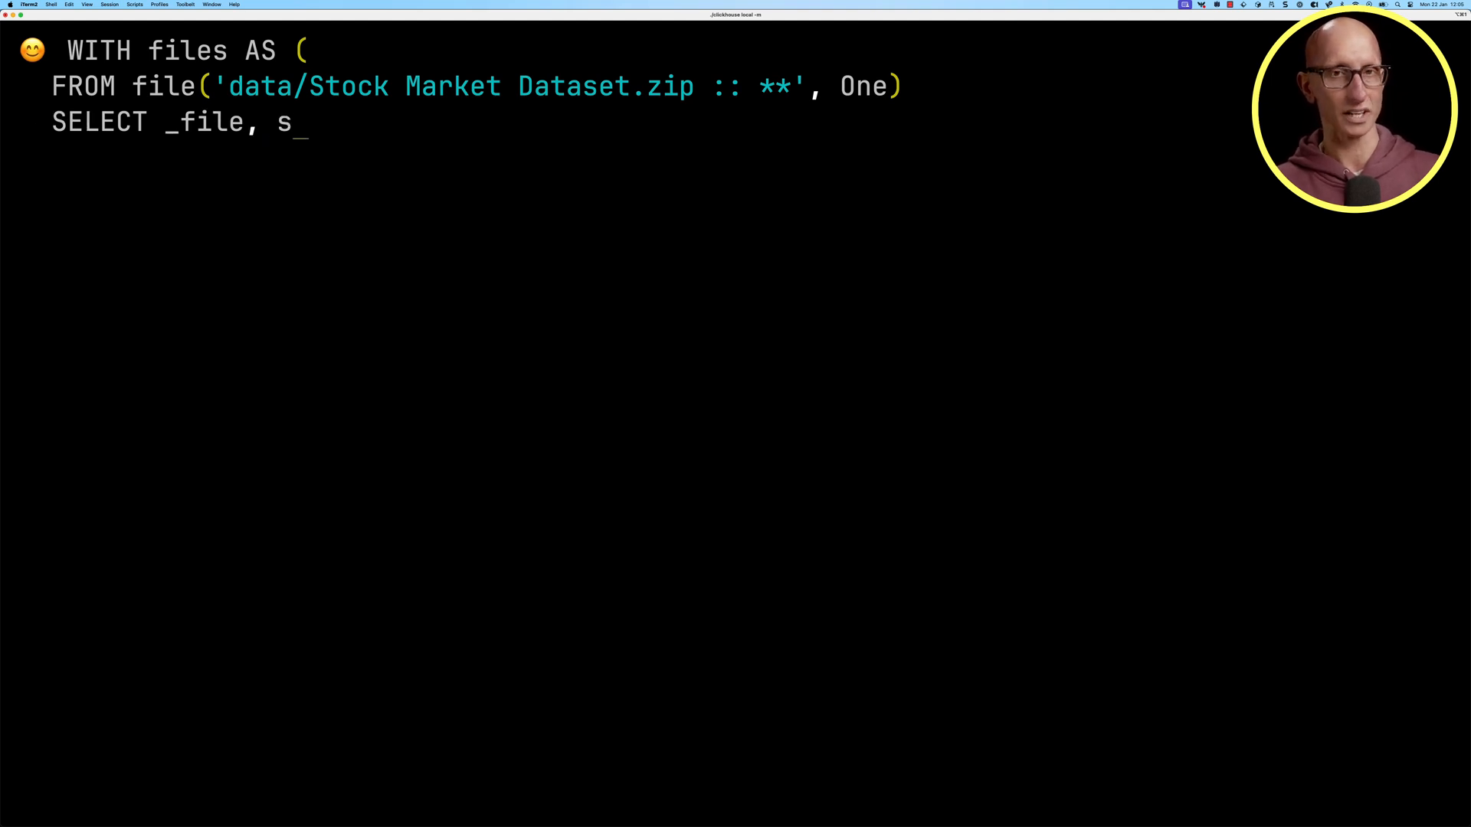
{"action": "type", "text": "plitByChar("}
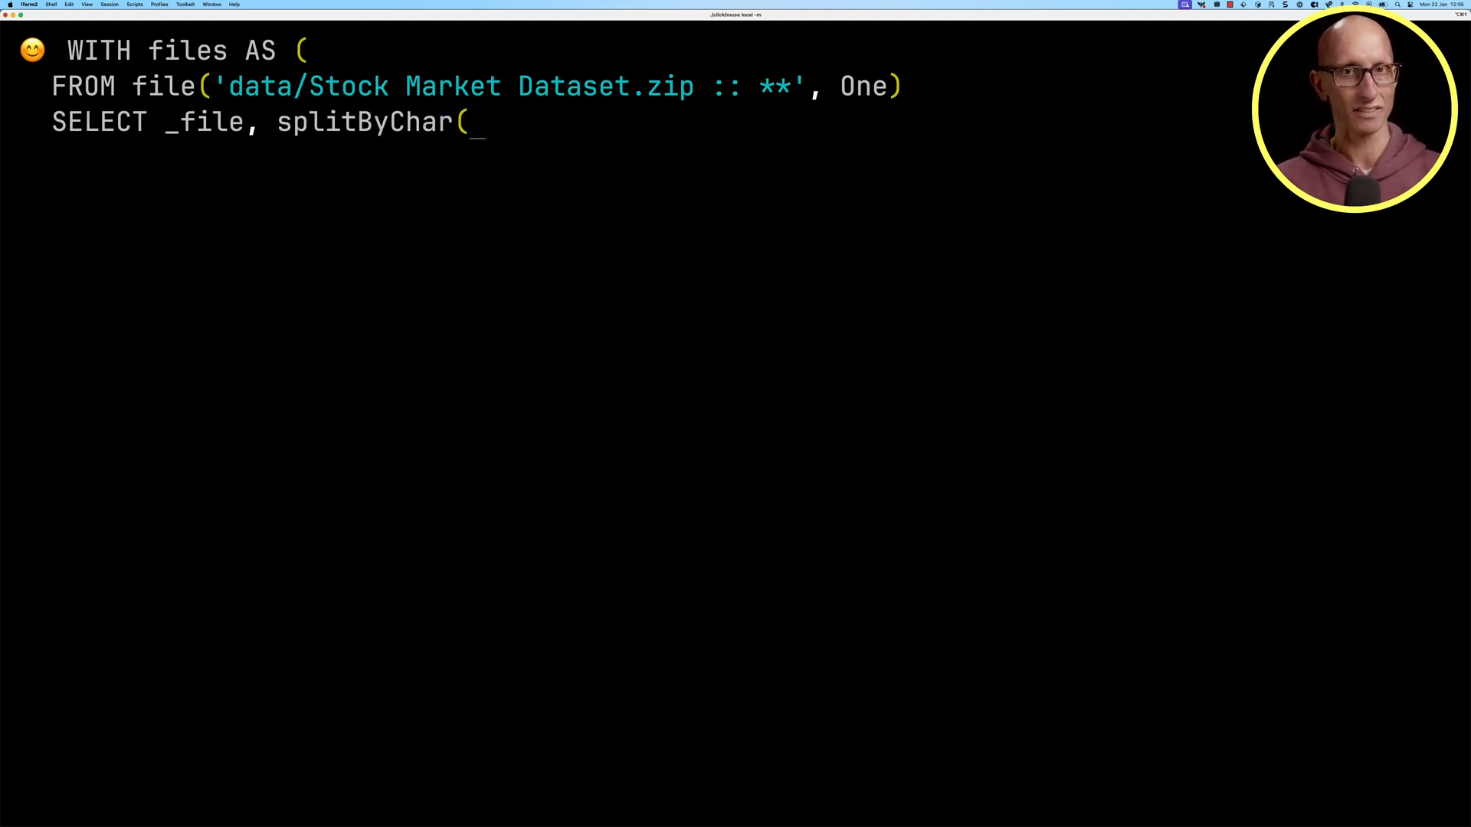
{"action": "type", "text": "'/', _file) AS pa"}
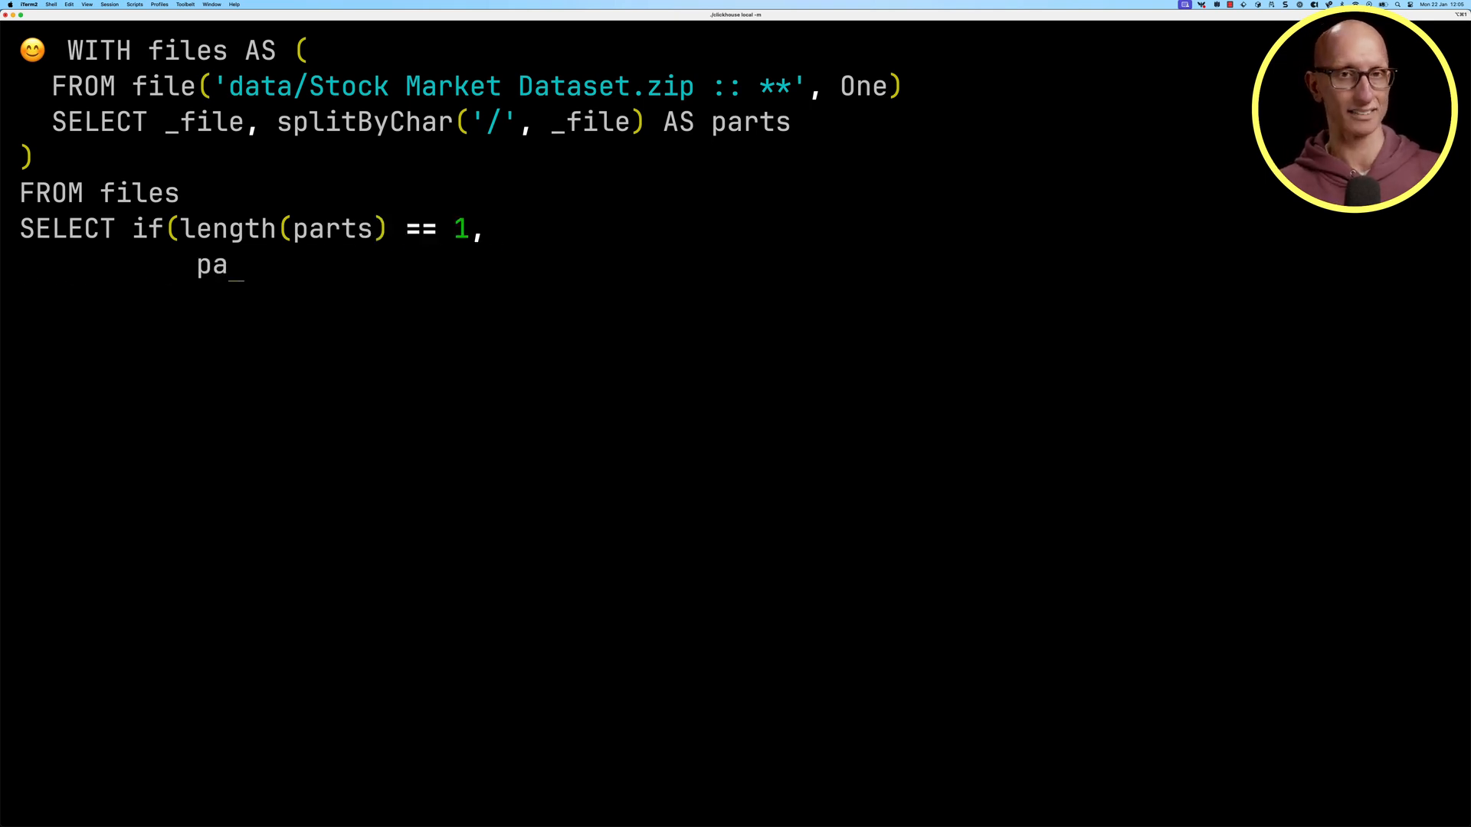
Select parts[1] or arrayStringConcat(arraySlice(parts, 1, -1), '/') AS fileOrDir for each path.
{"action": "type", "text": "rts[1],"}
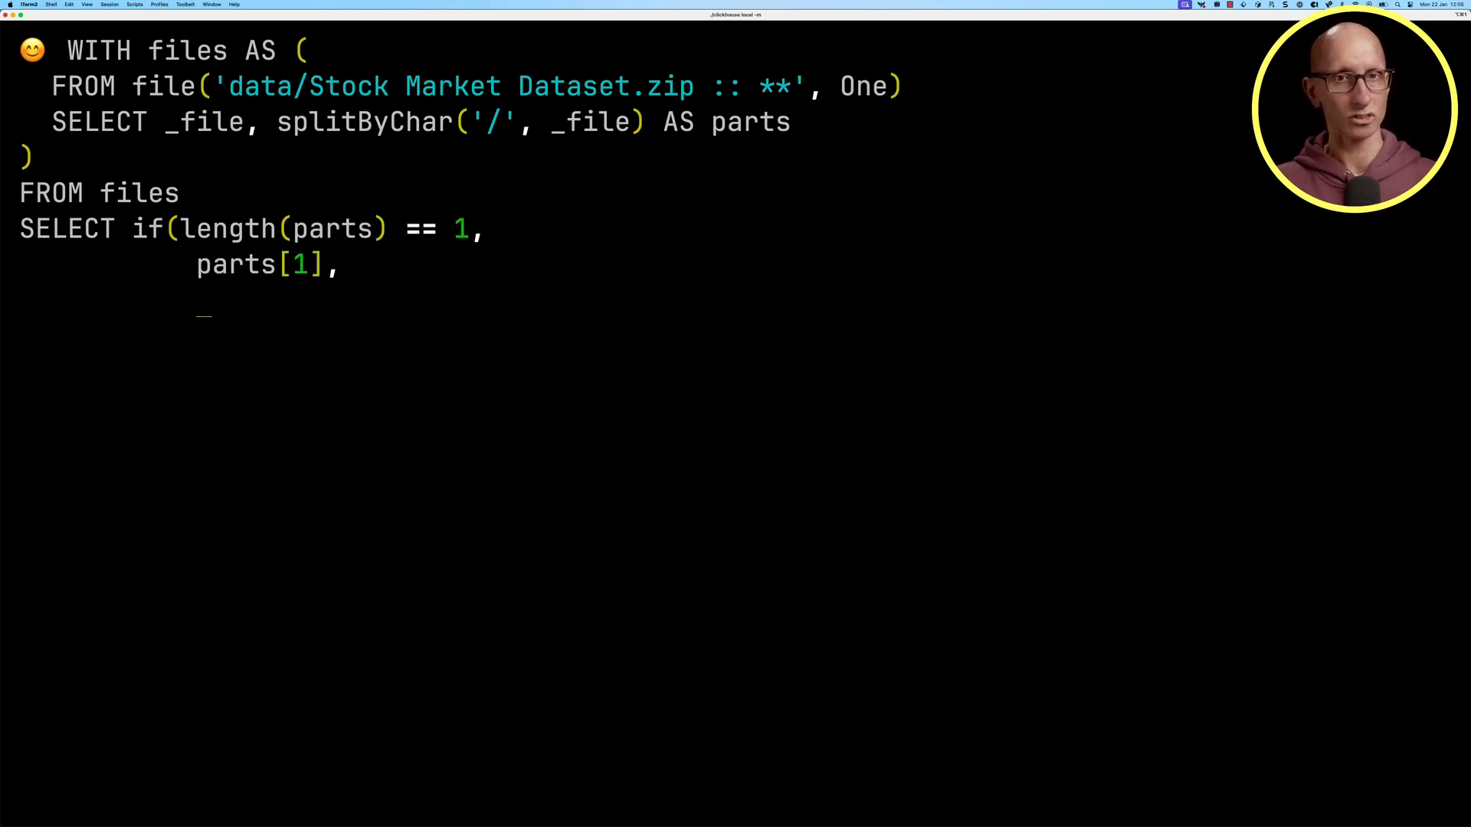
{"action": "type", "text": "arrayStringConcat(arraySlice(parts, 1, -1), '/')"}
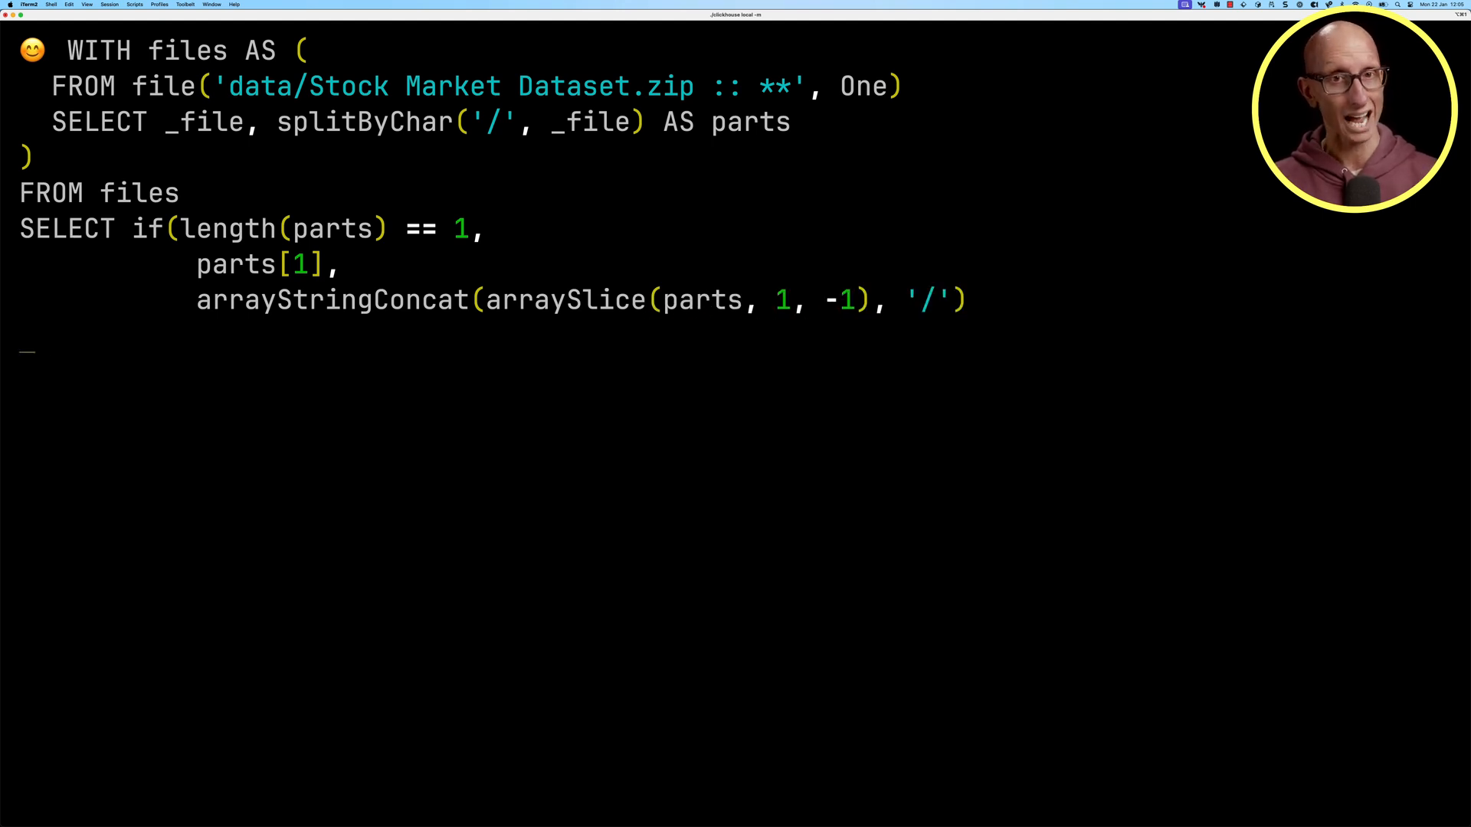
{"action": "type", "text": ") AS fileOrDir,"}
{"action": "type", "text": "'data/Stock Market Dat"}
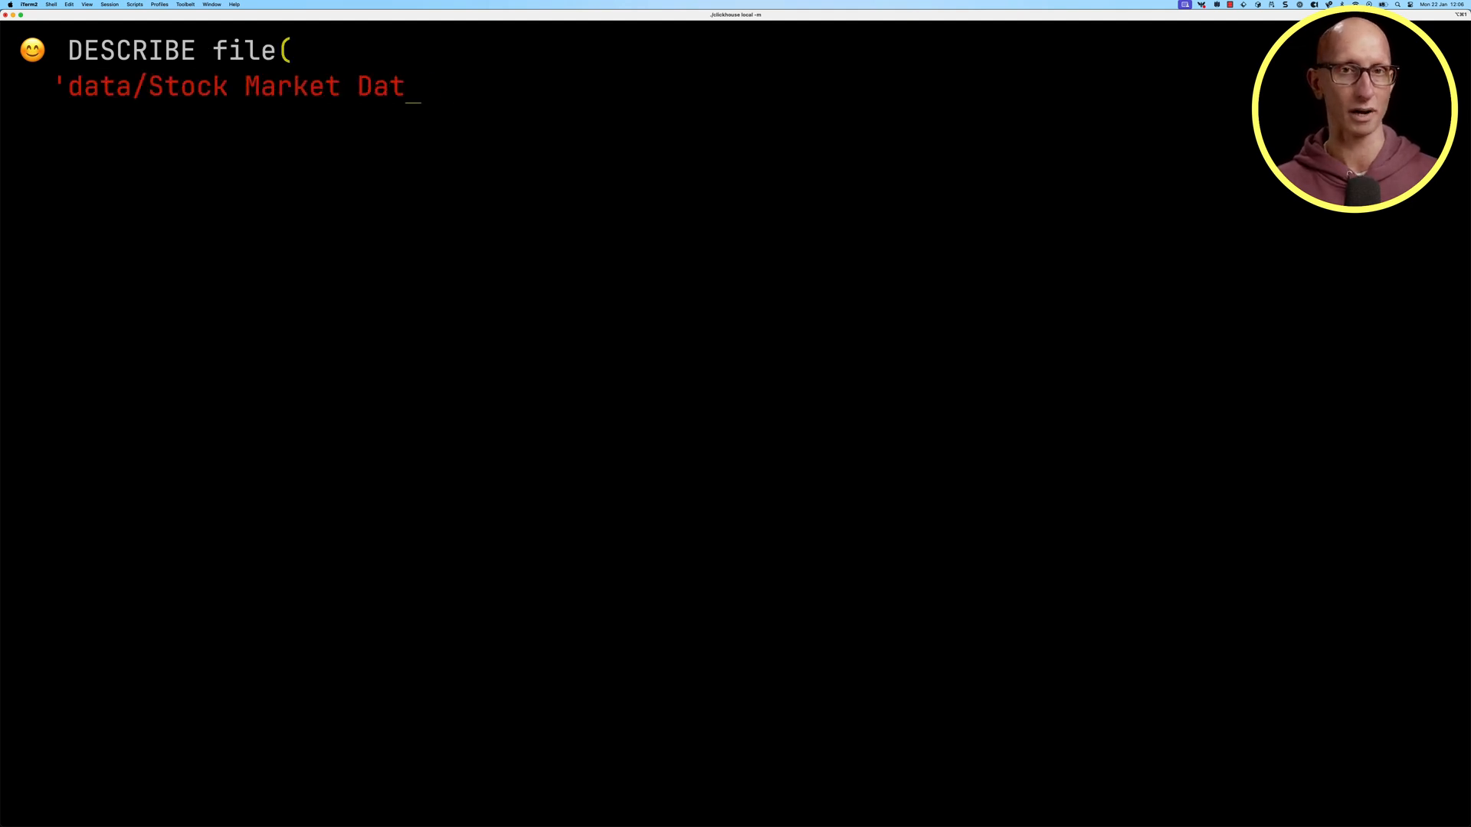
Run DESCRIBE on symbols_valid_meta.csv in the zip as CSVWithNames and review its 12 nullable columns.
{"action": "type", "text": "aset.zip :: symbols_v"}
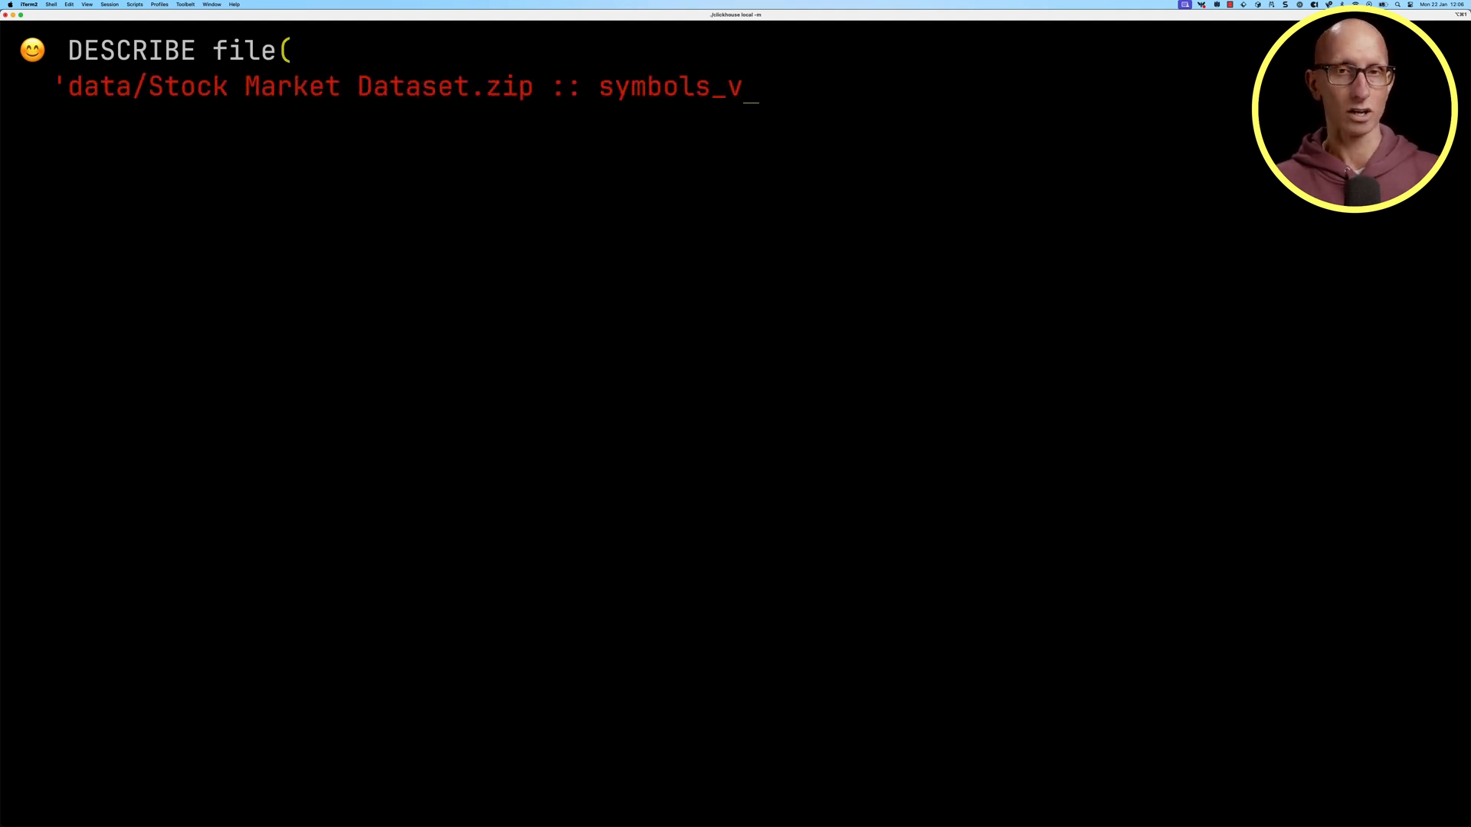
{"action": "type", "text": "alid_meta.csv',"}
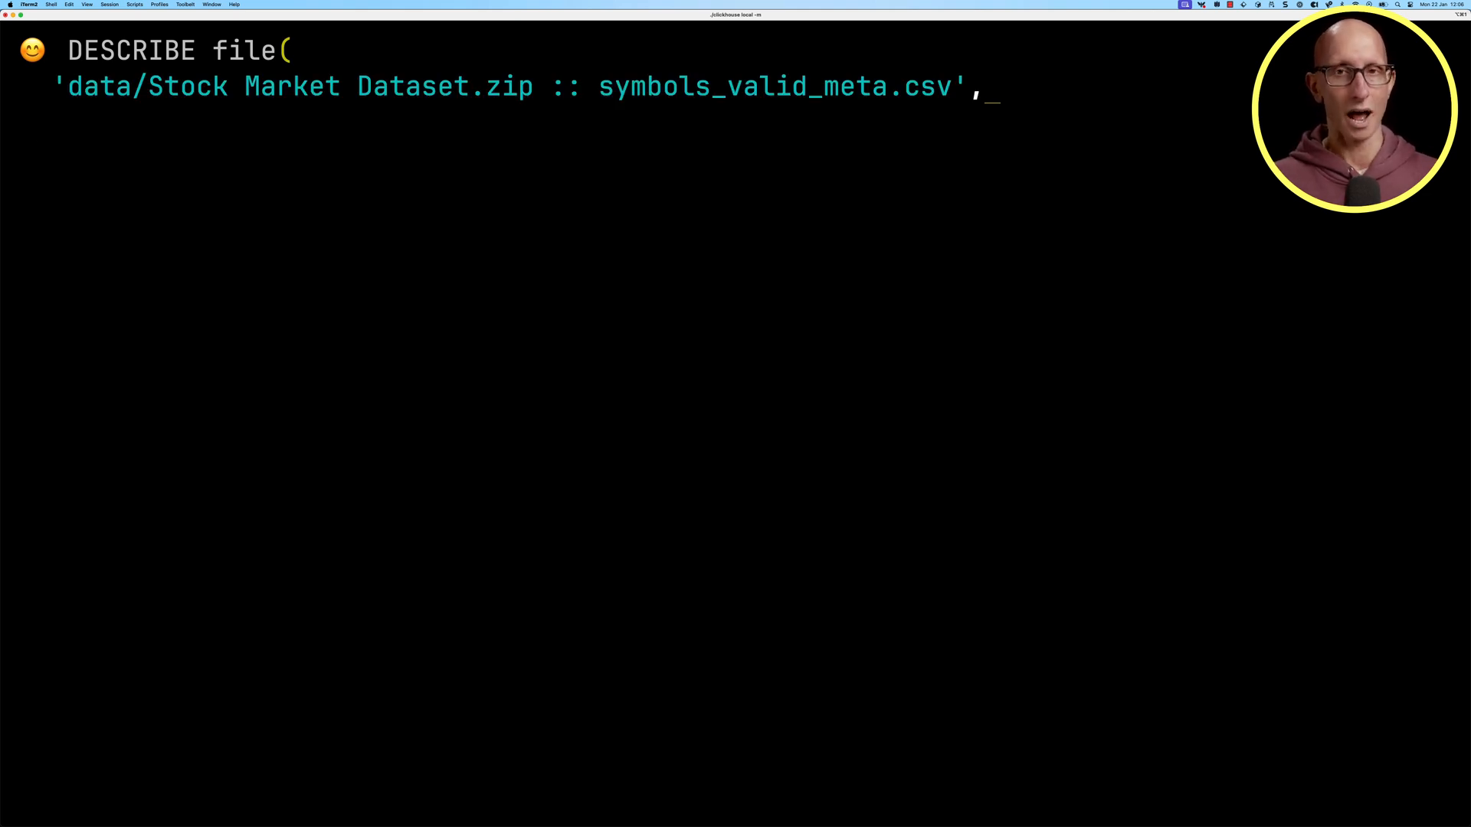
{"action": "key", "text": "Return"}
{"action": "type", "text": "CSVWithNames"}
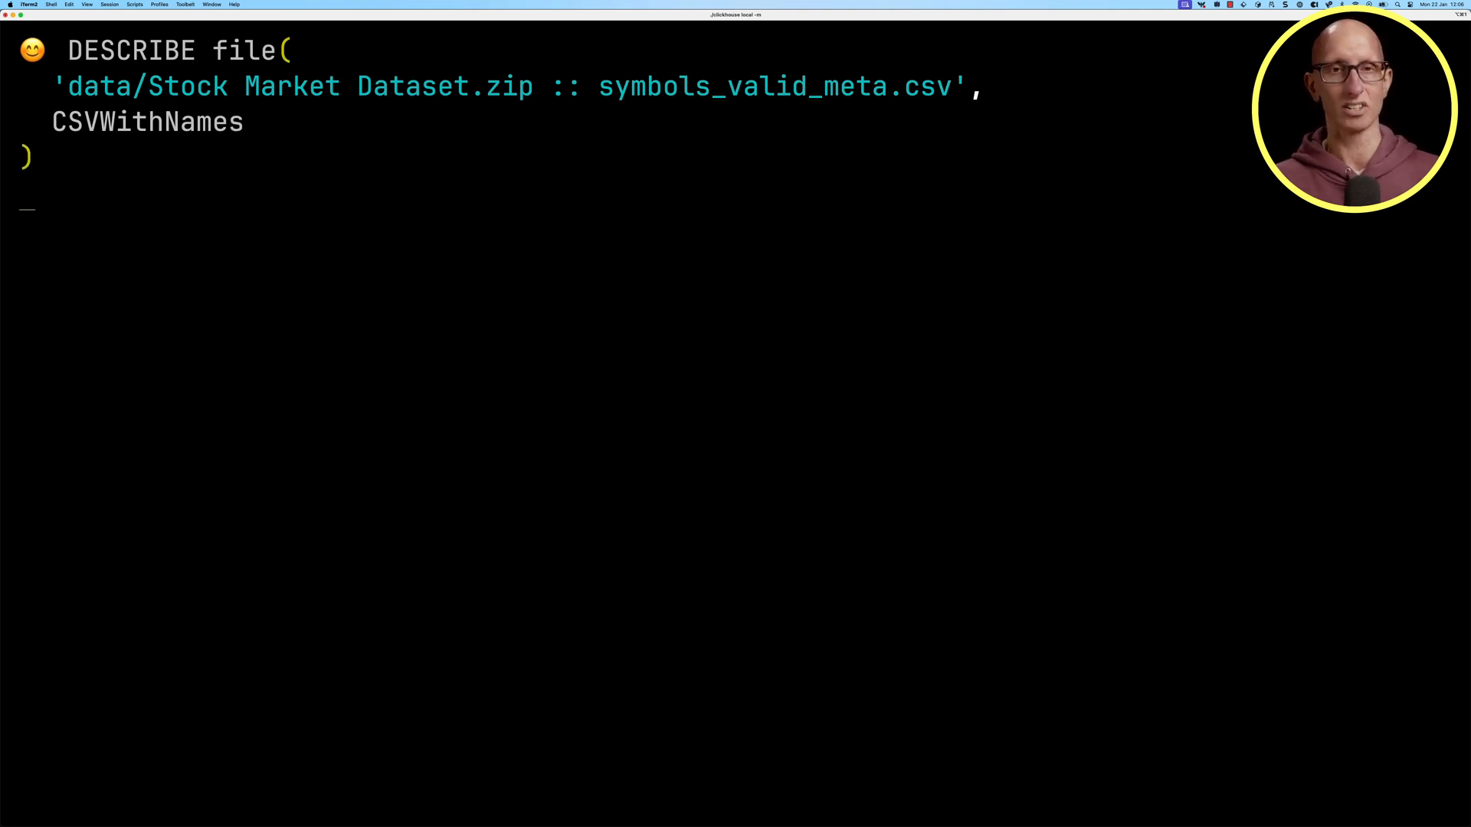
{"action": "type", "text": "SETTINGS"}
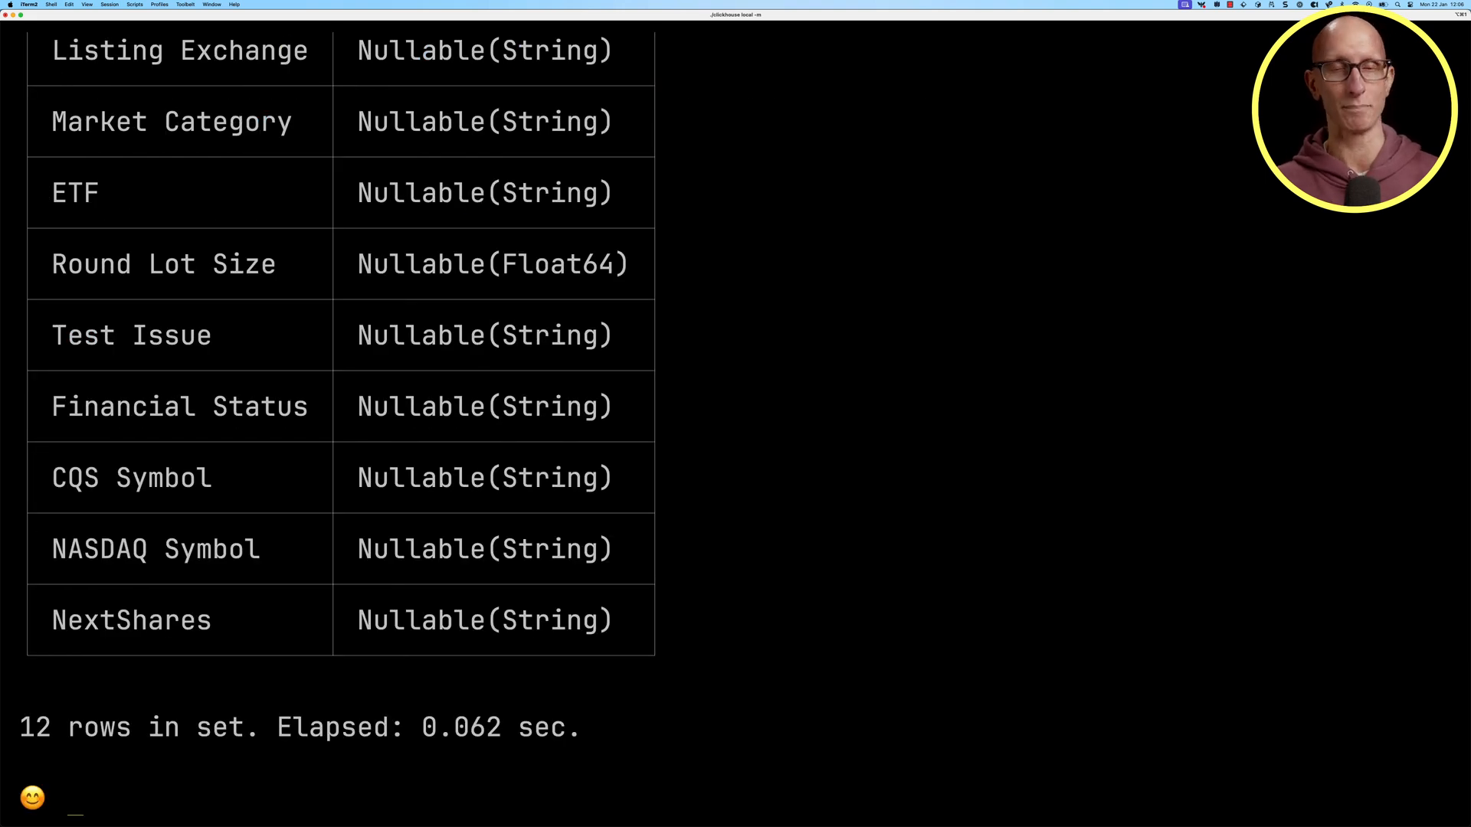
{"action": "scroll", "scroll_direction": "up", "scroll_amount": 3}
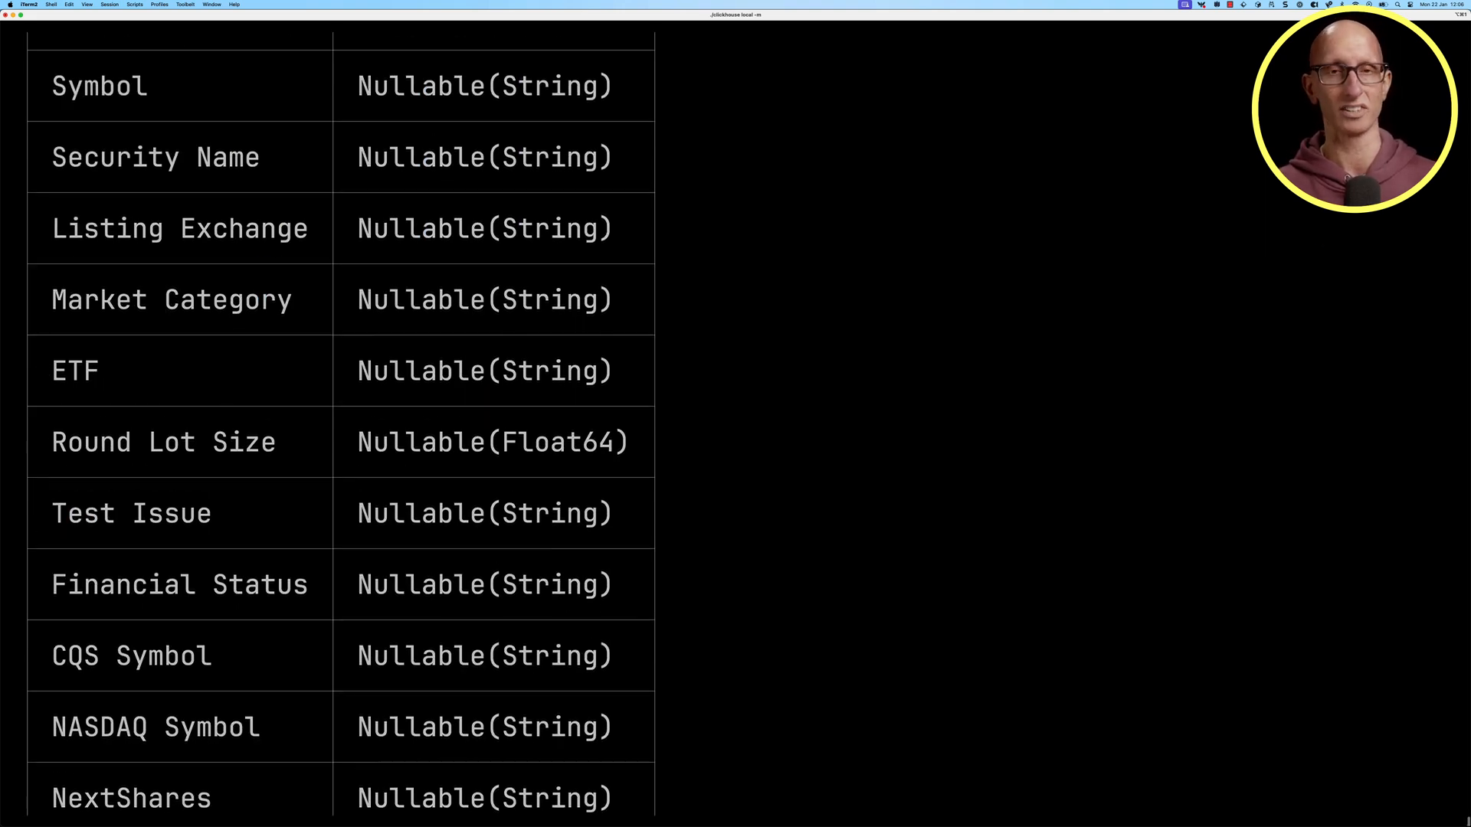
{"action": "scroll", "scroll_direction": "up", "scroll_amount": 3}
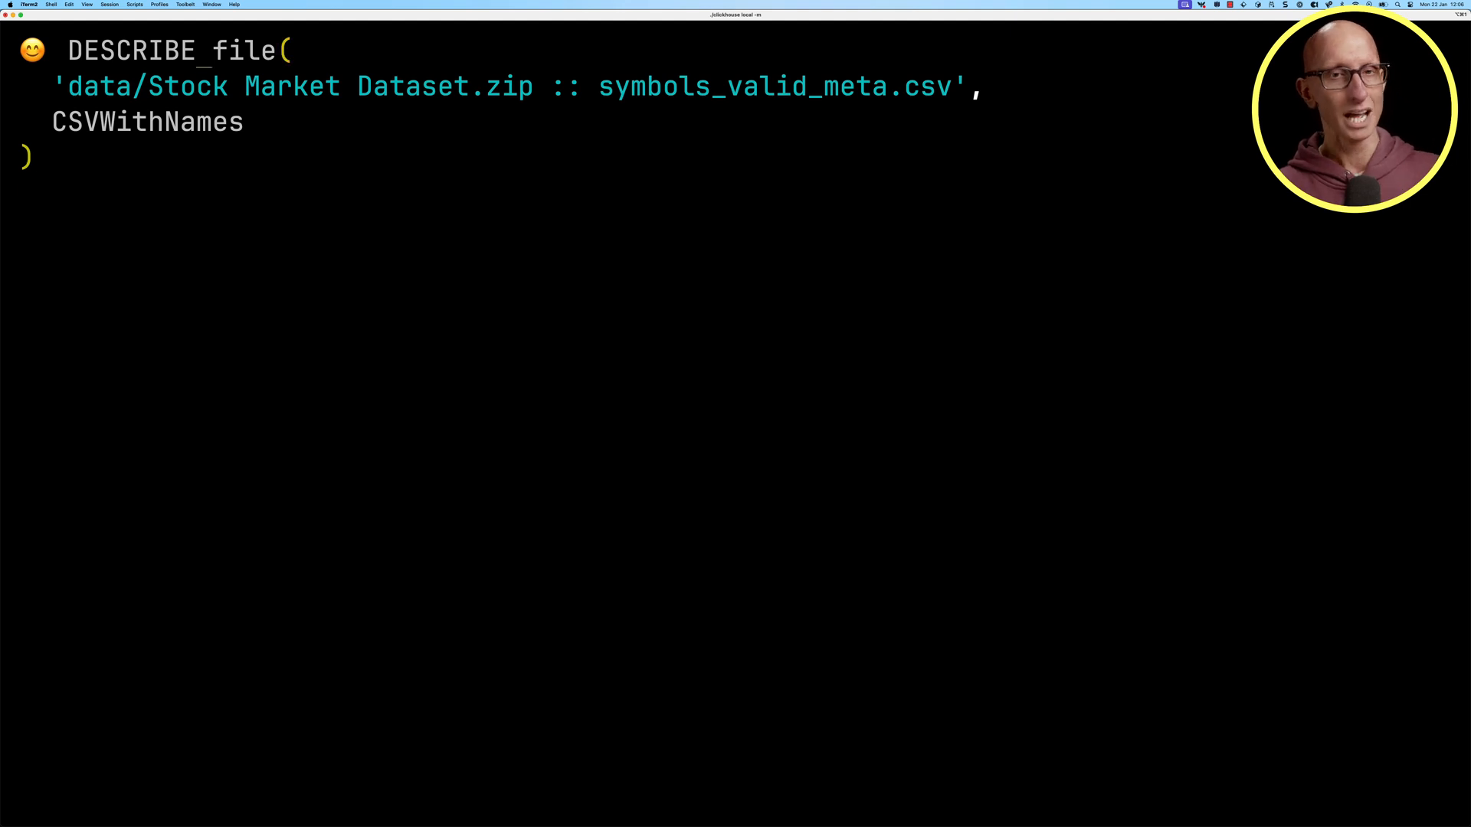
Replace DESCRIBE with FROM file( so the query reads all rows of symbols_valid_meta.csv.
{"action": "type", "text": "FROM file("}
{"action": "type", "text": "SELECT *"}
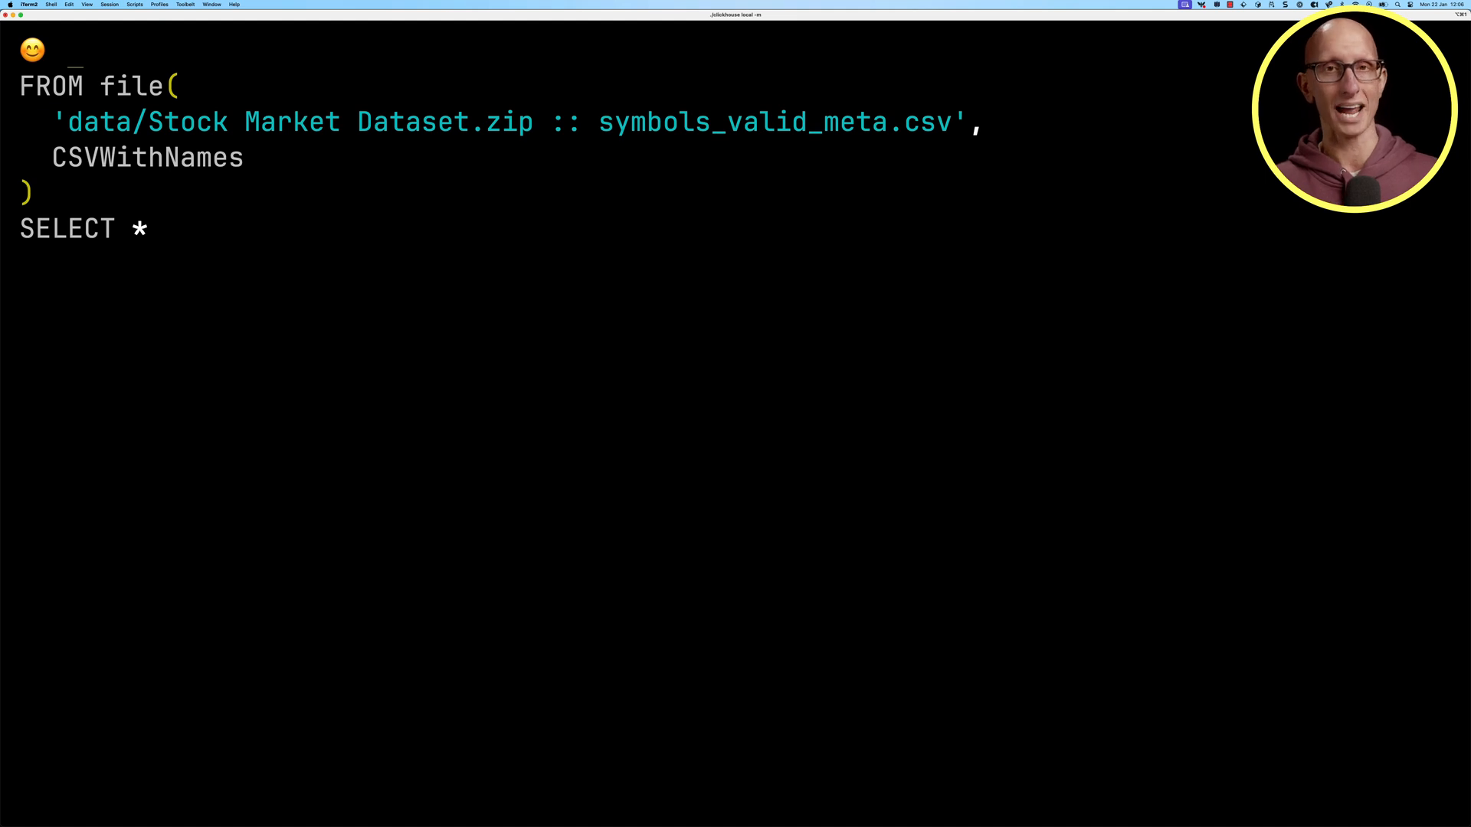
Run CREATE TABLE symbols, MergeTree ORDER BY Symbol, with schema_inference_make_columns_nullable=0.
{"action": "type", "text": "CREATE TABLE symbo"}
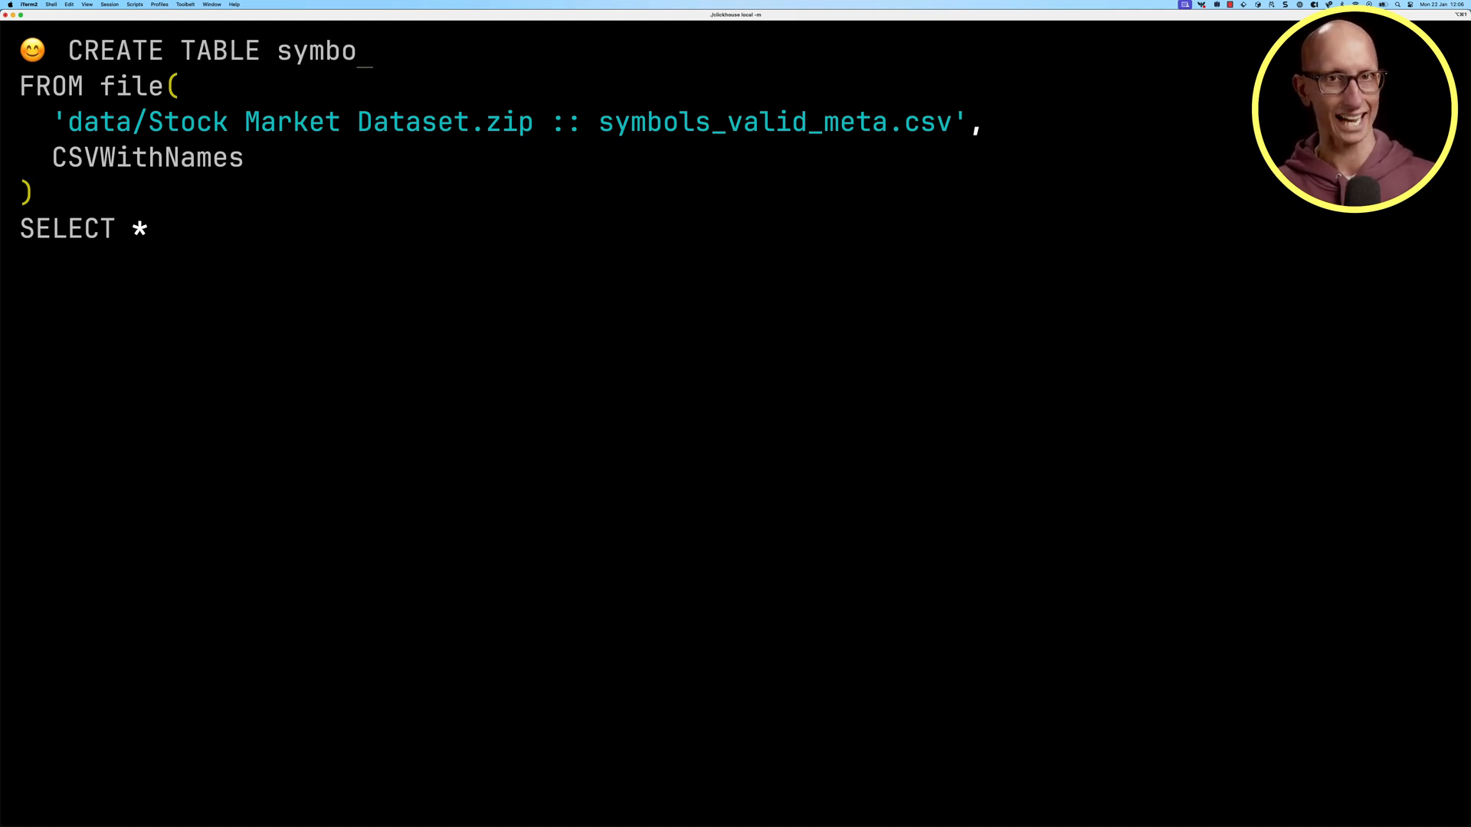
{"action": "type", "text": "ls"}
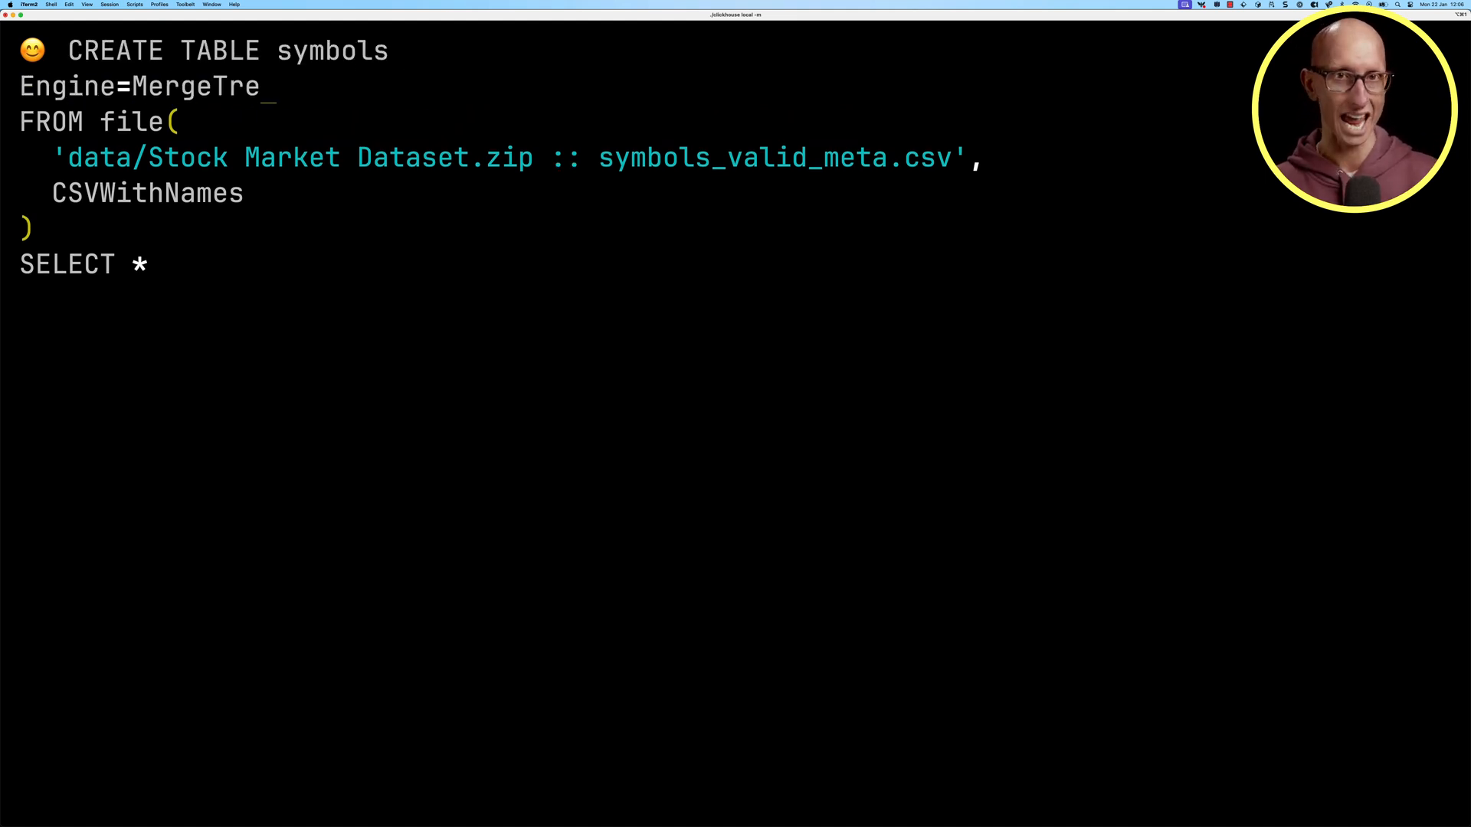
{"action": "type", "text": "ORDER BY Symbol AS"}
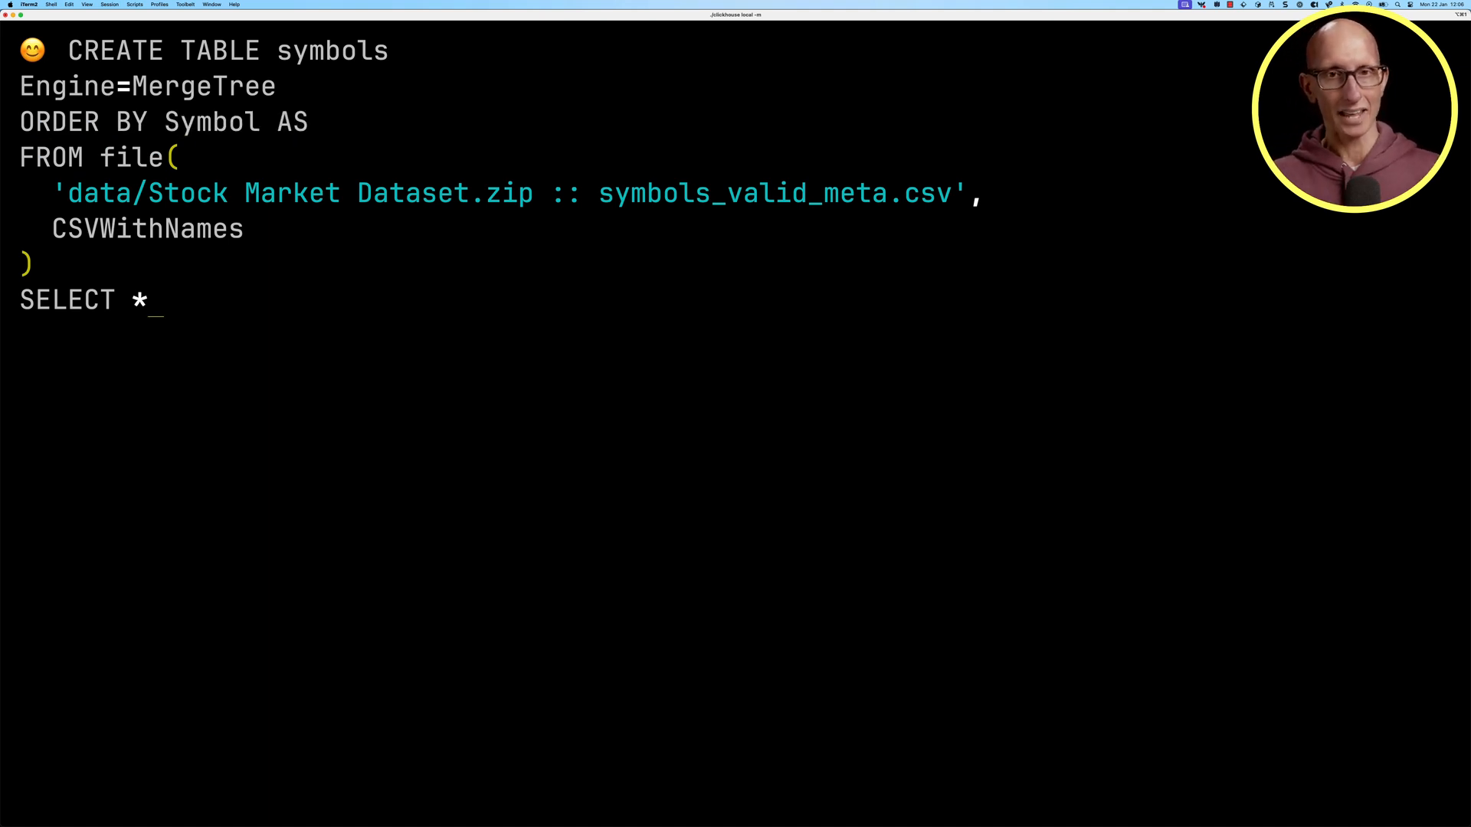
{"action": "type", "text": "SETTINGS schema_in"}
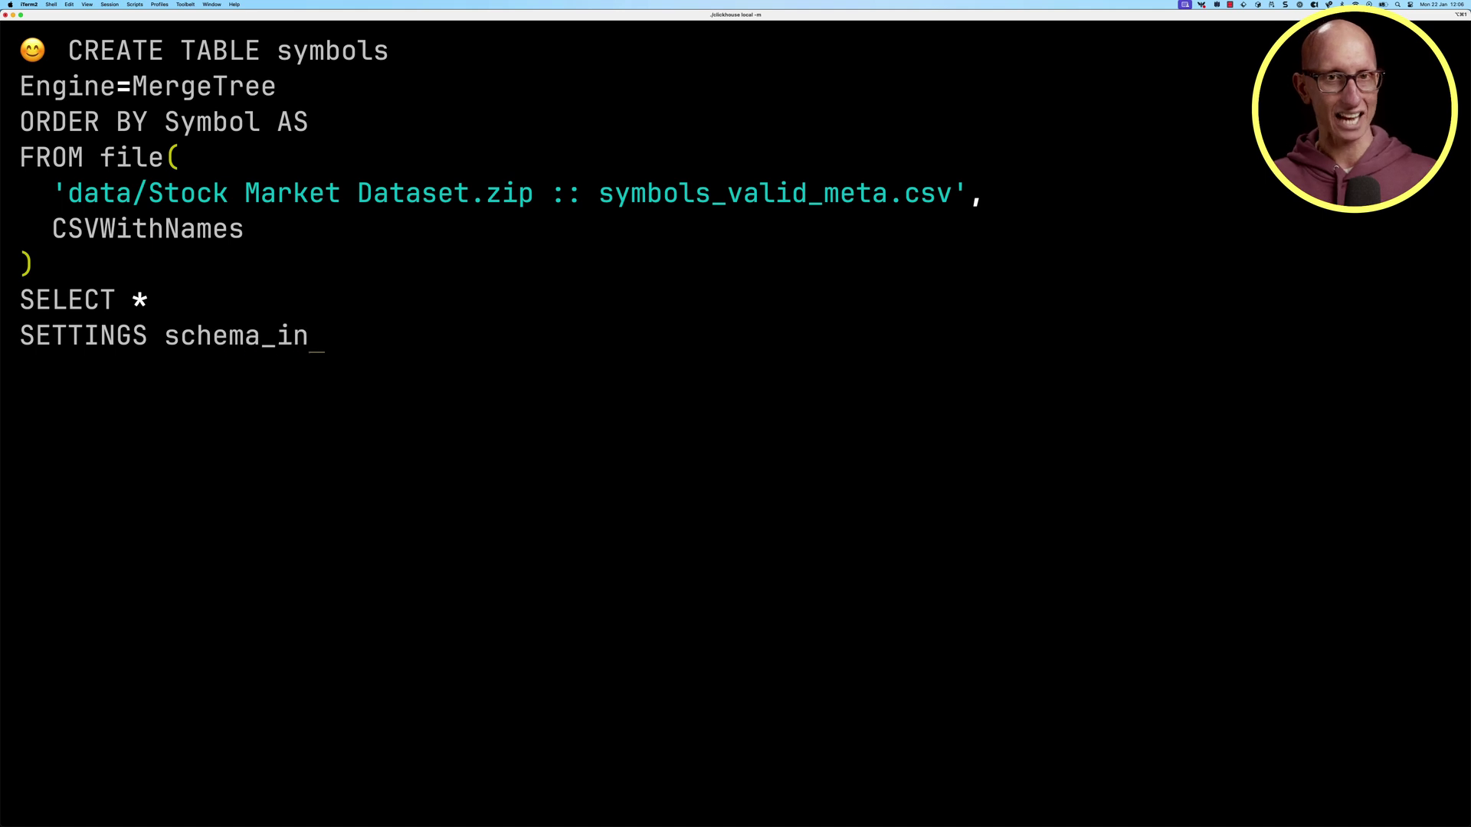
{"action": "type", "text": "ference_make_columns"}
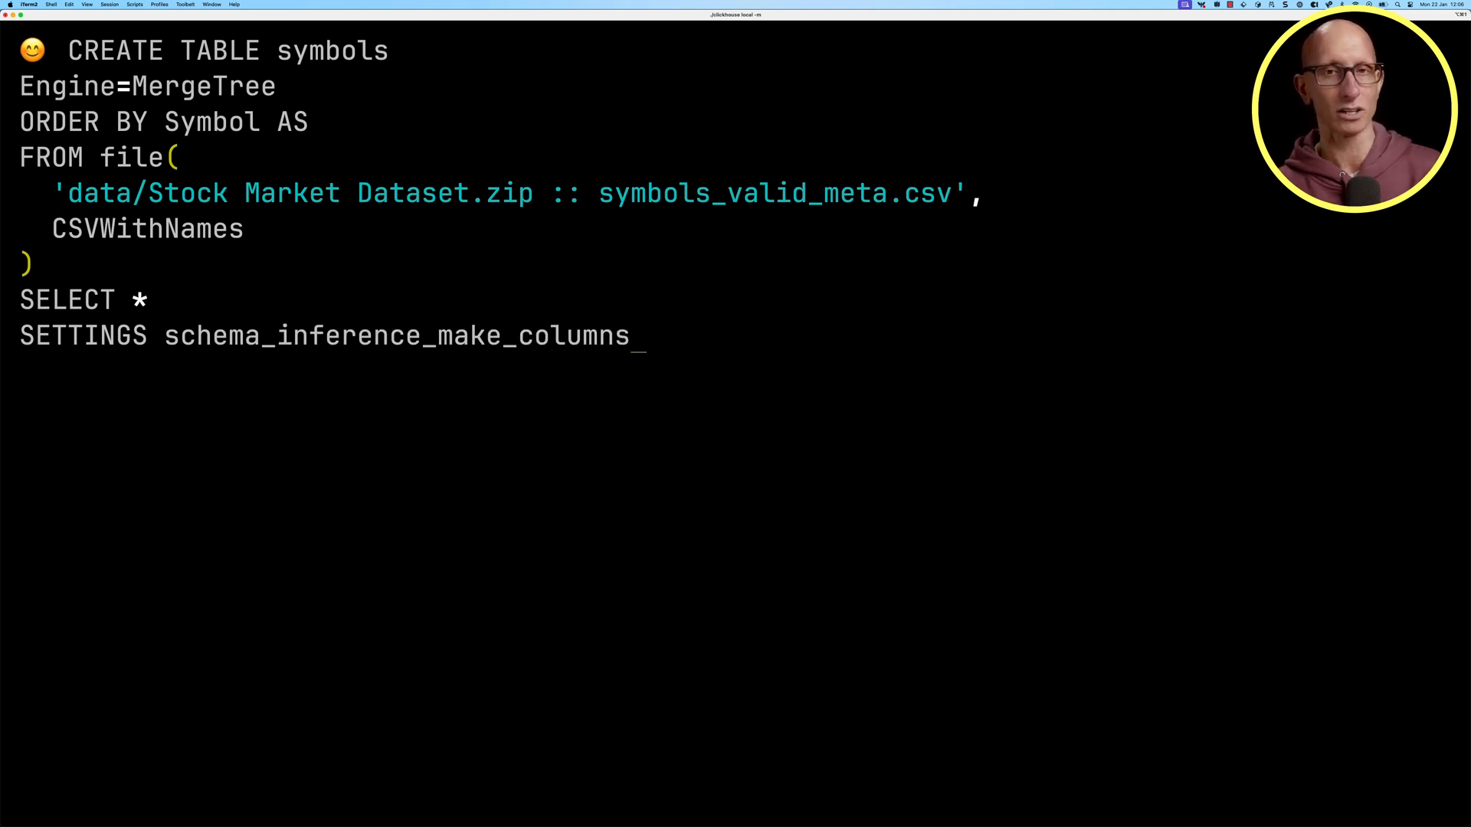
{"action": "type", "text": "_nullable=0;"}
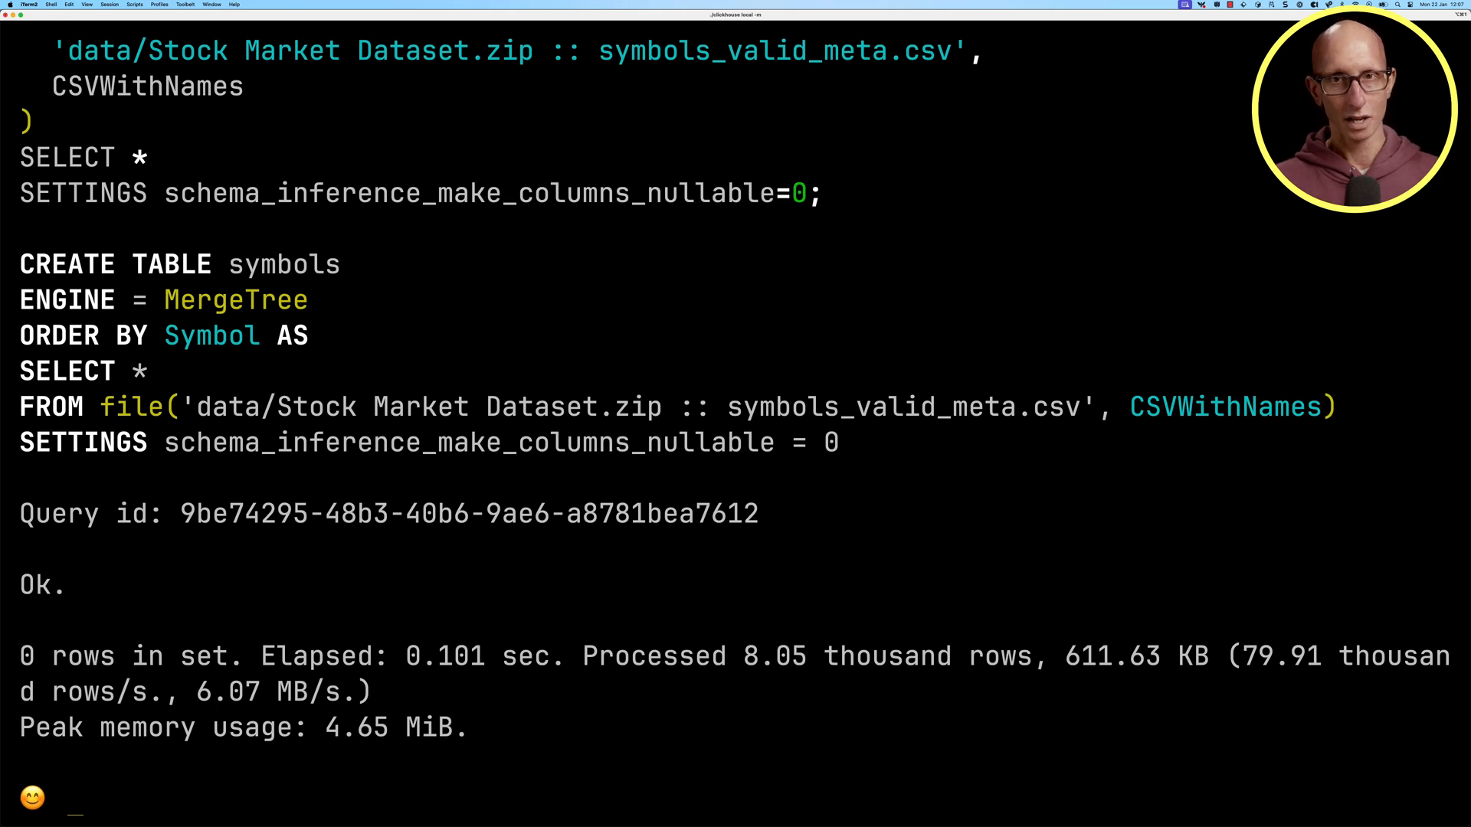
{"action": "key", "text": "ctrl+l"}
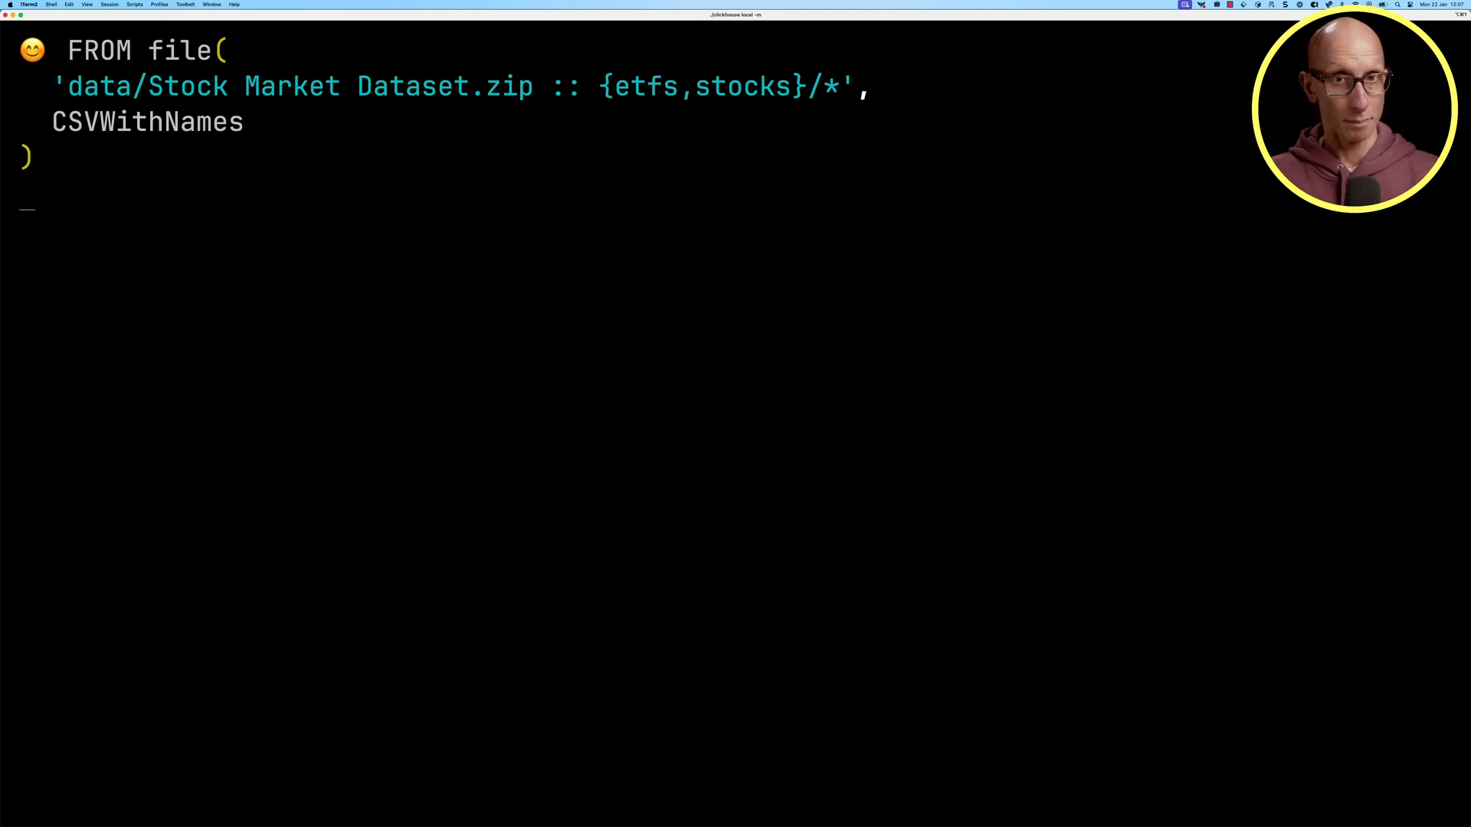
Select extractAllGroups(_file, '(.*)\.csv')[1][1] AS symbol plus all columns from the etfs and stocks files.
{"action": "type", "text": "SELECT extractAllGroups(_file,'.*\\/"}
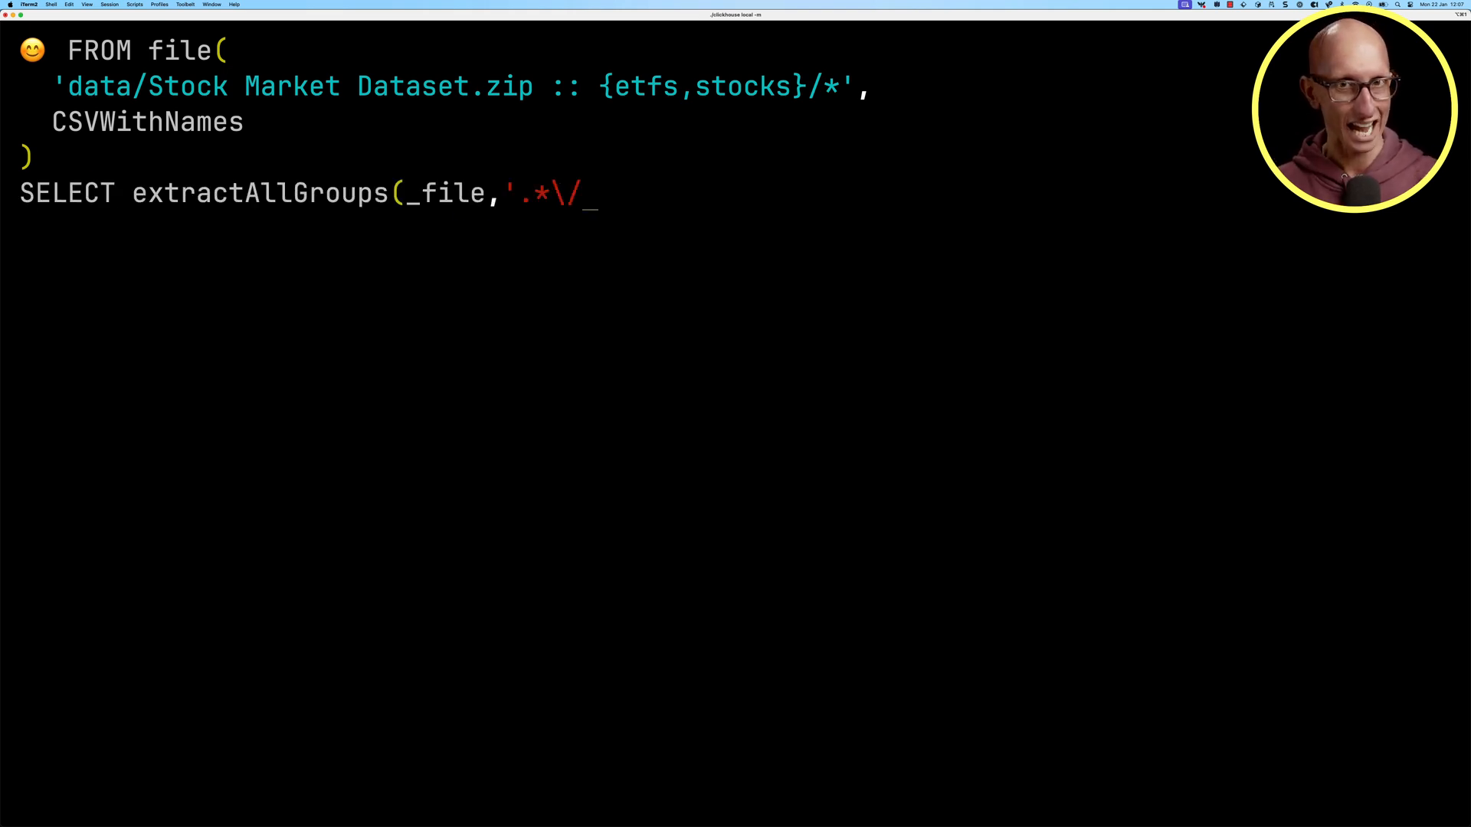
{"action": "type", "text": "(.*)\\.csv')[1][1] AS s"}
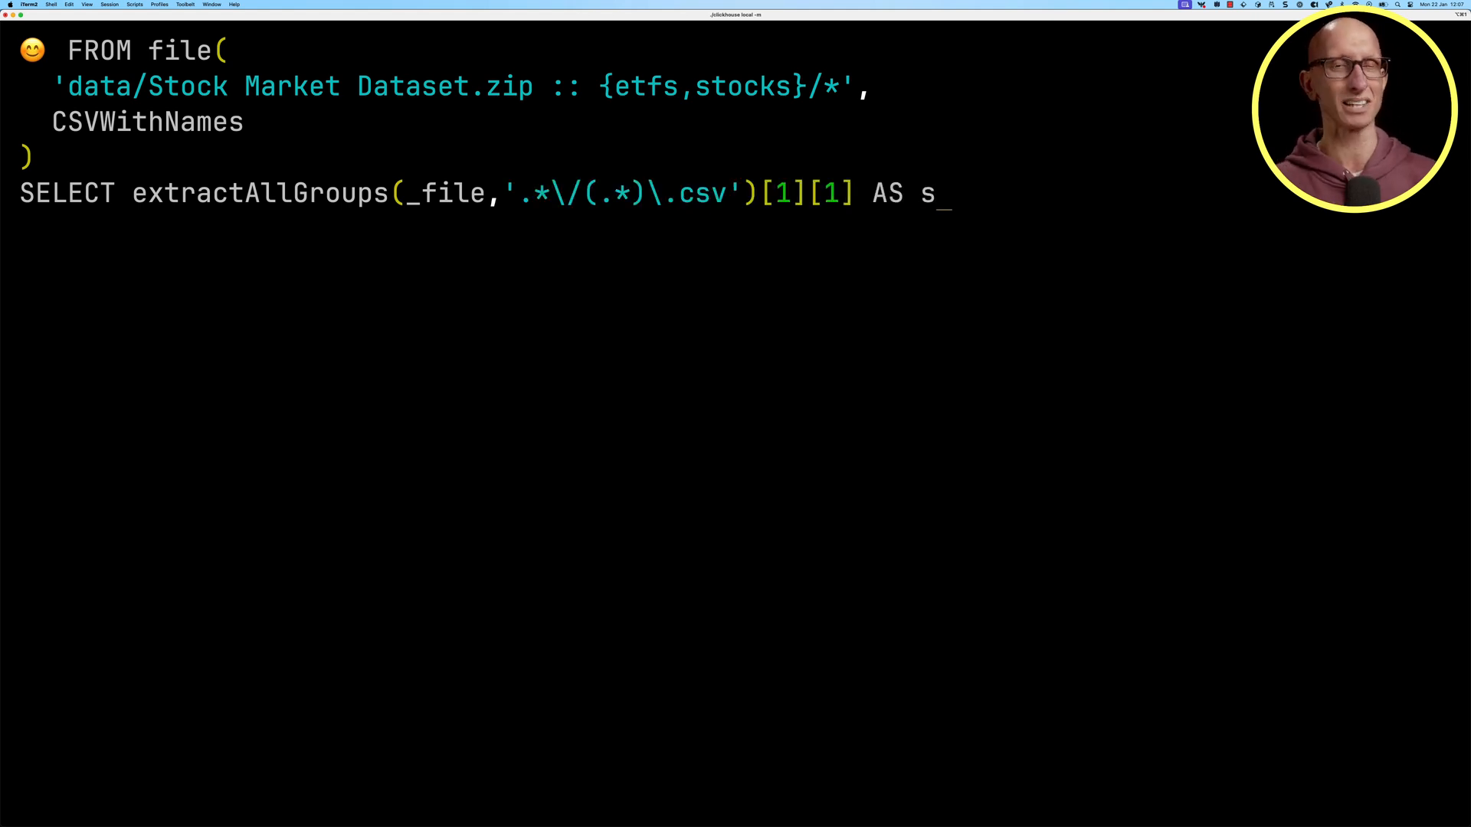
{"action": "key", "text": "Return"}
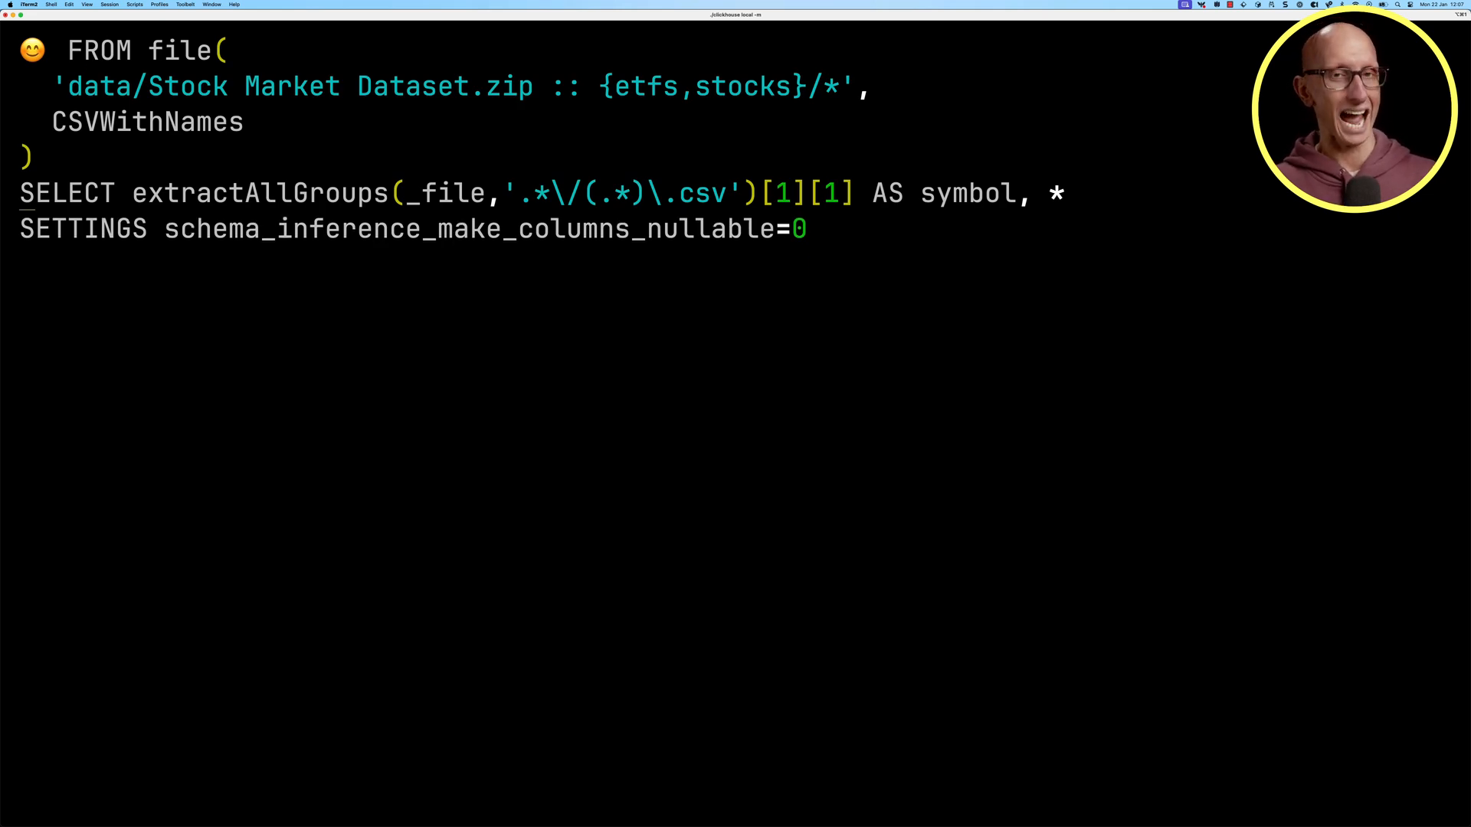
Prepend CREATE TABLE prices Engine=MergeTree ORDER BY (symbol, Date) AS to the file query.
{"action": "type", "text": "CREAT"}
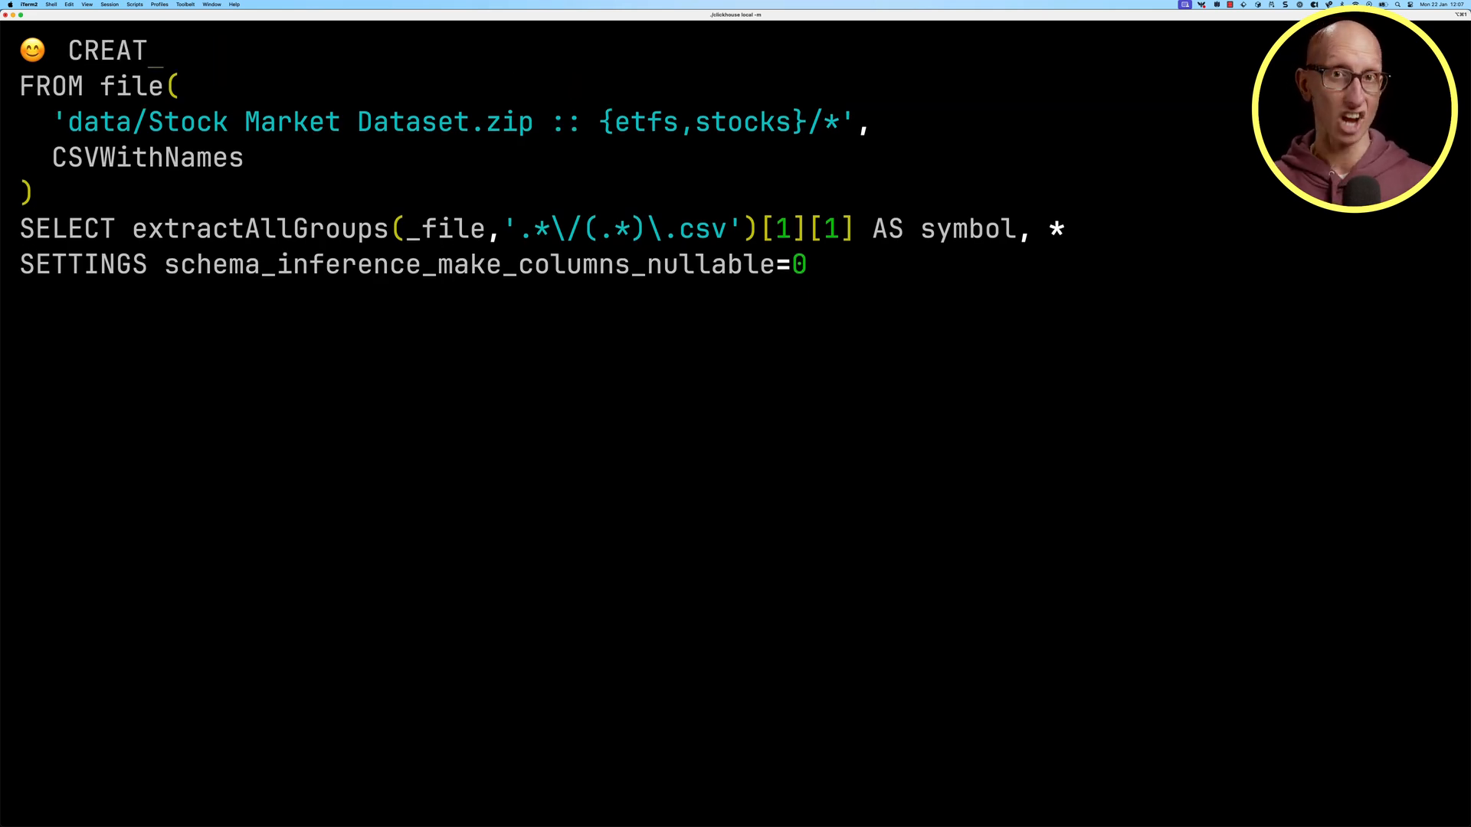
{"action": "type", "text": "E TABLE prices"}
{"action": "type", "text": "ORDER"}
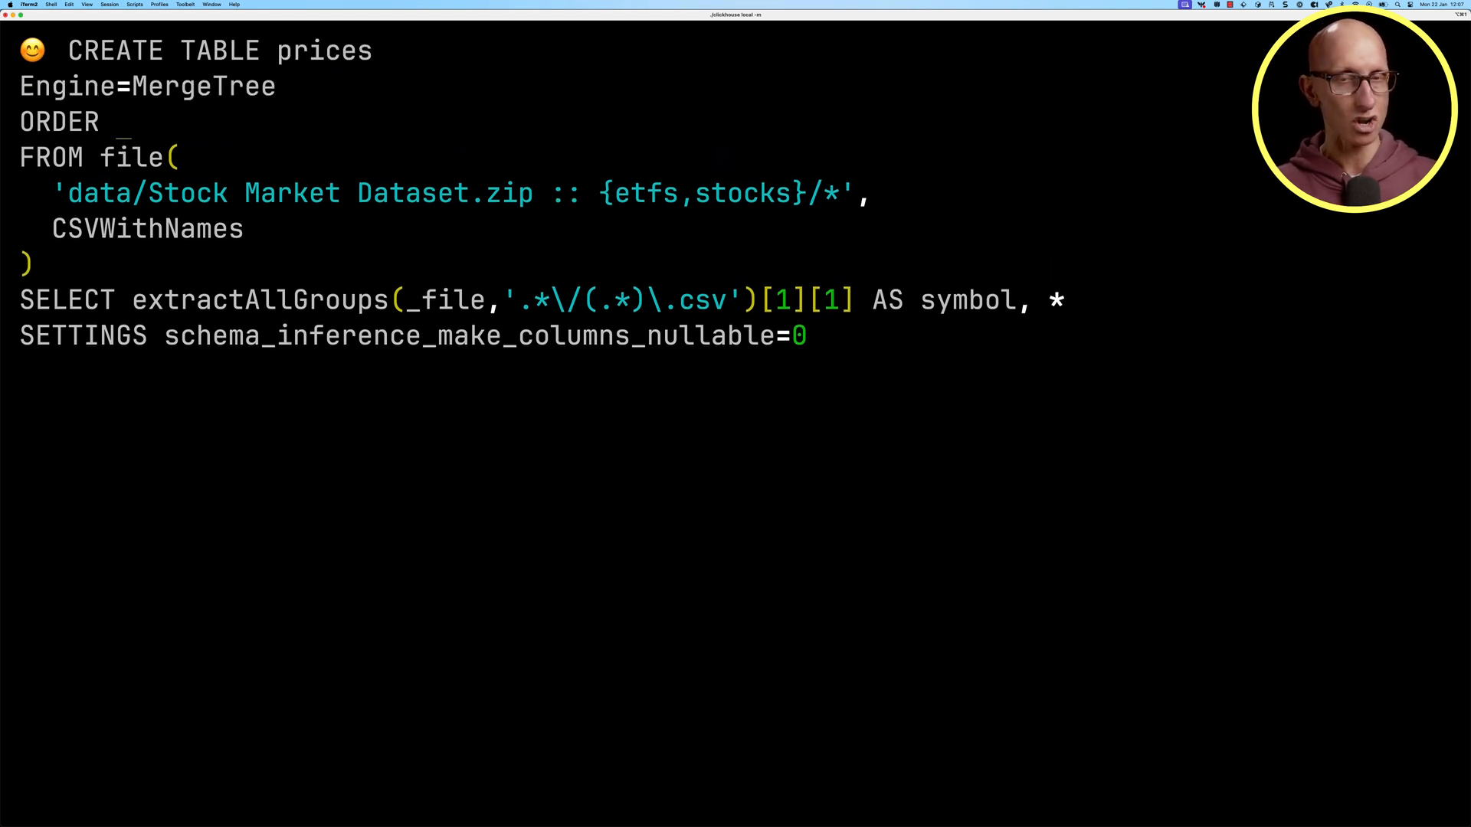
{"action": "type", "text": "BY (symbol, Date)"}
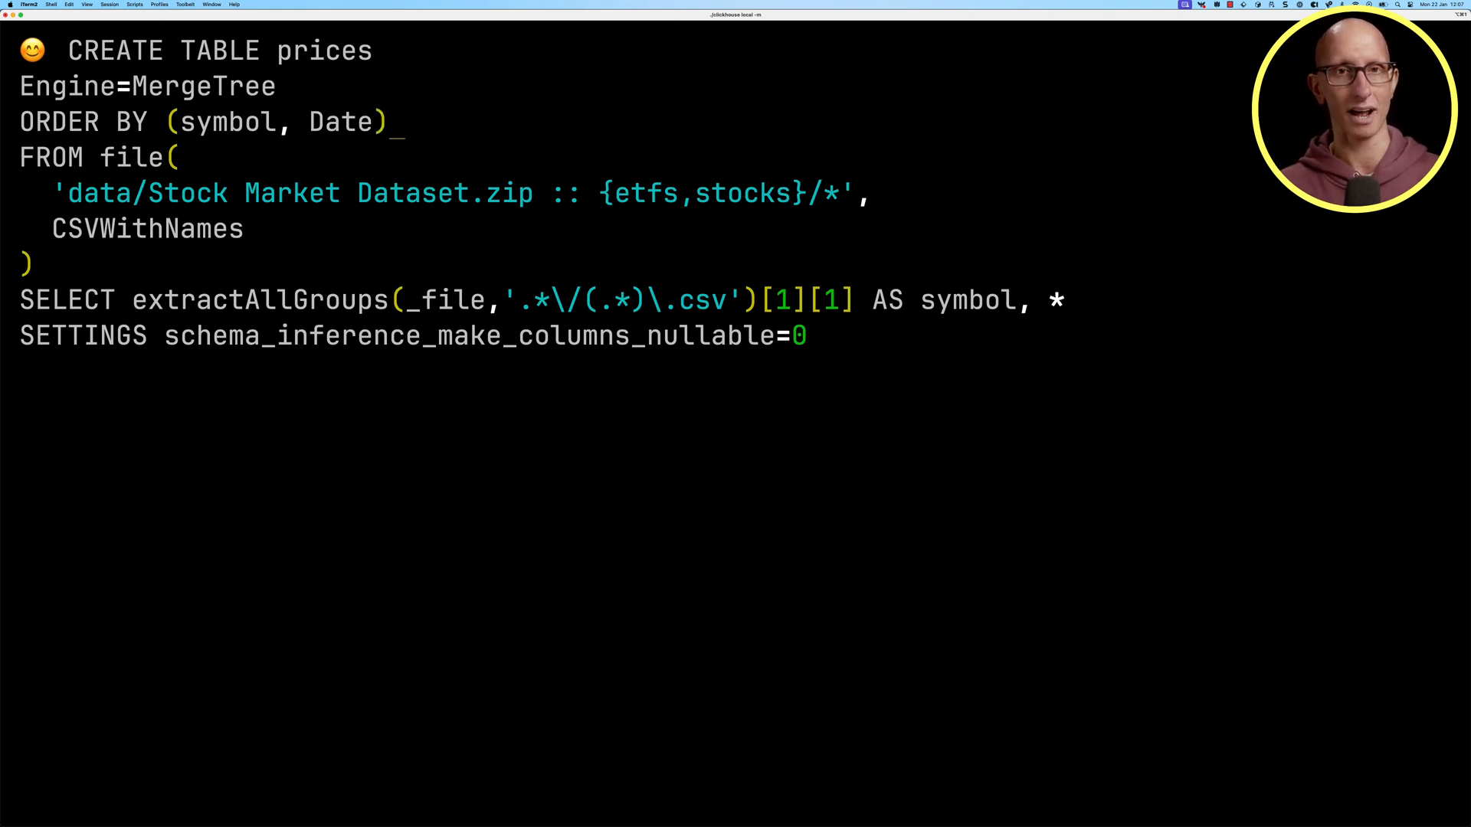
{"action": "type", "text": "AS"}
{"action": "type", "text": "input"}
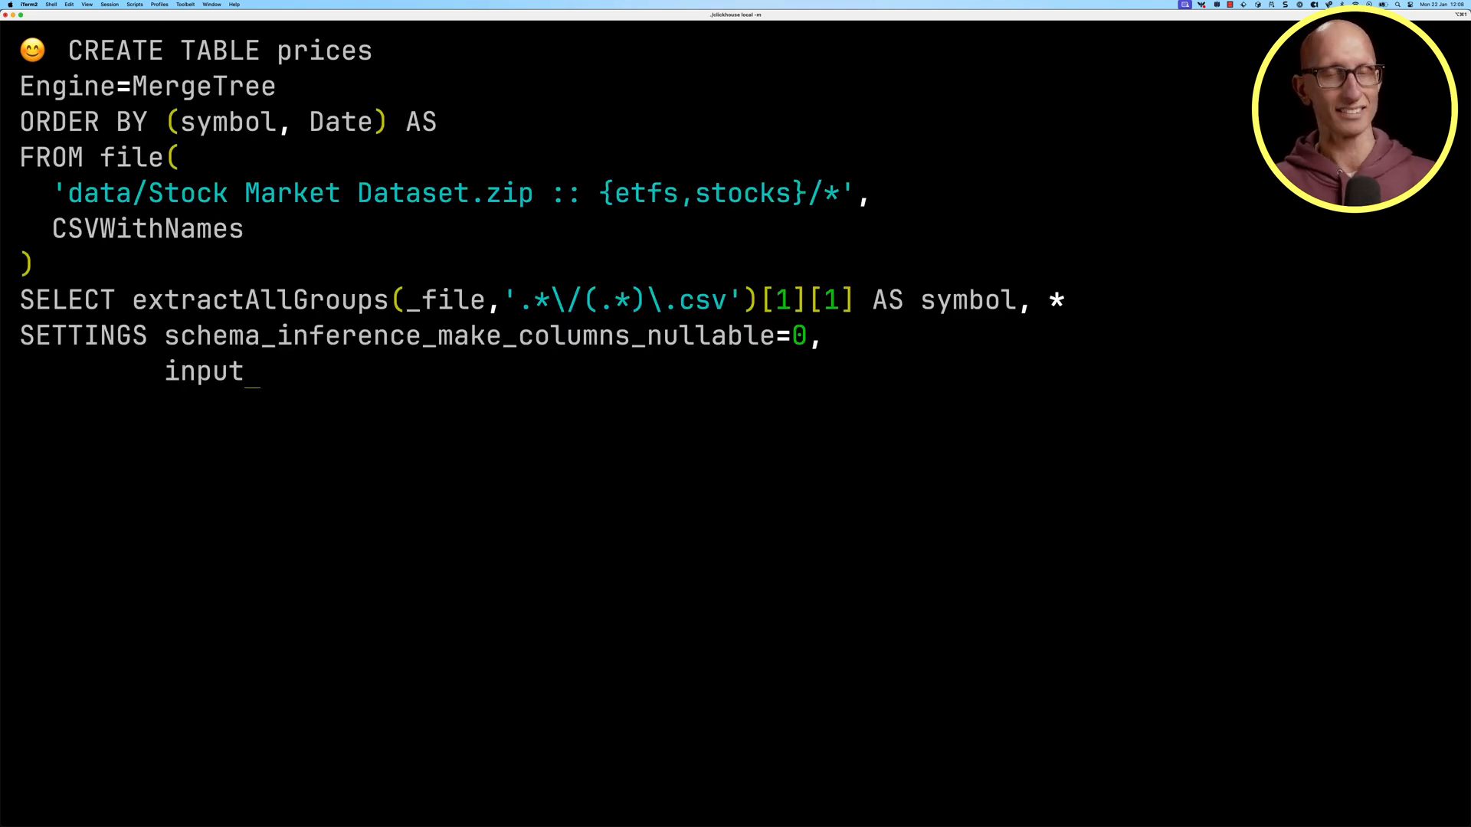
Add the input_format_try_infer_integers=0 setting.
{"action": "type", "text": "_format_try_infer_i"}
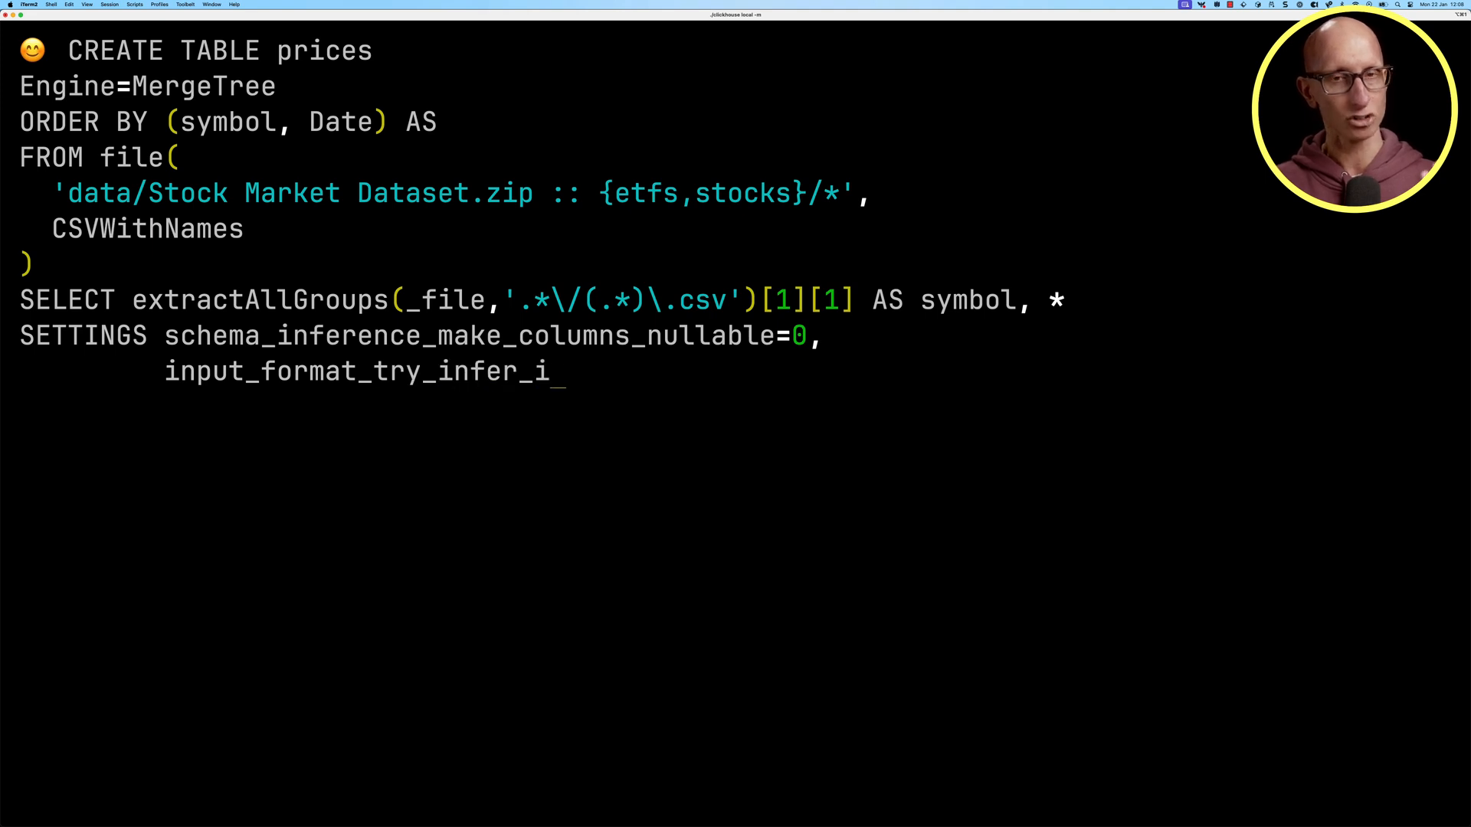
{"action": "type", "text": "ntegers=0"}
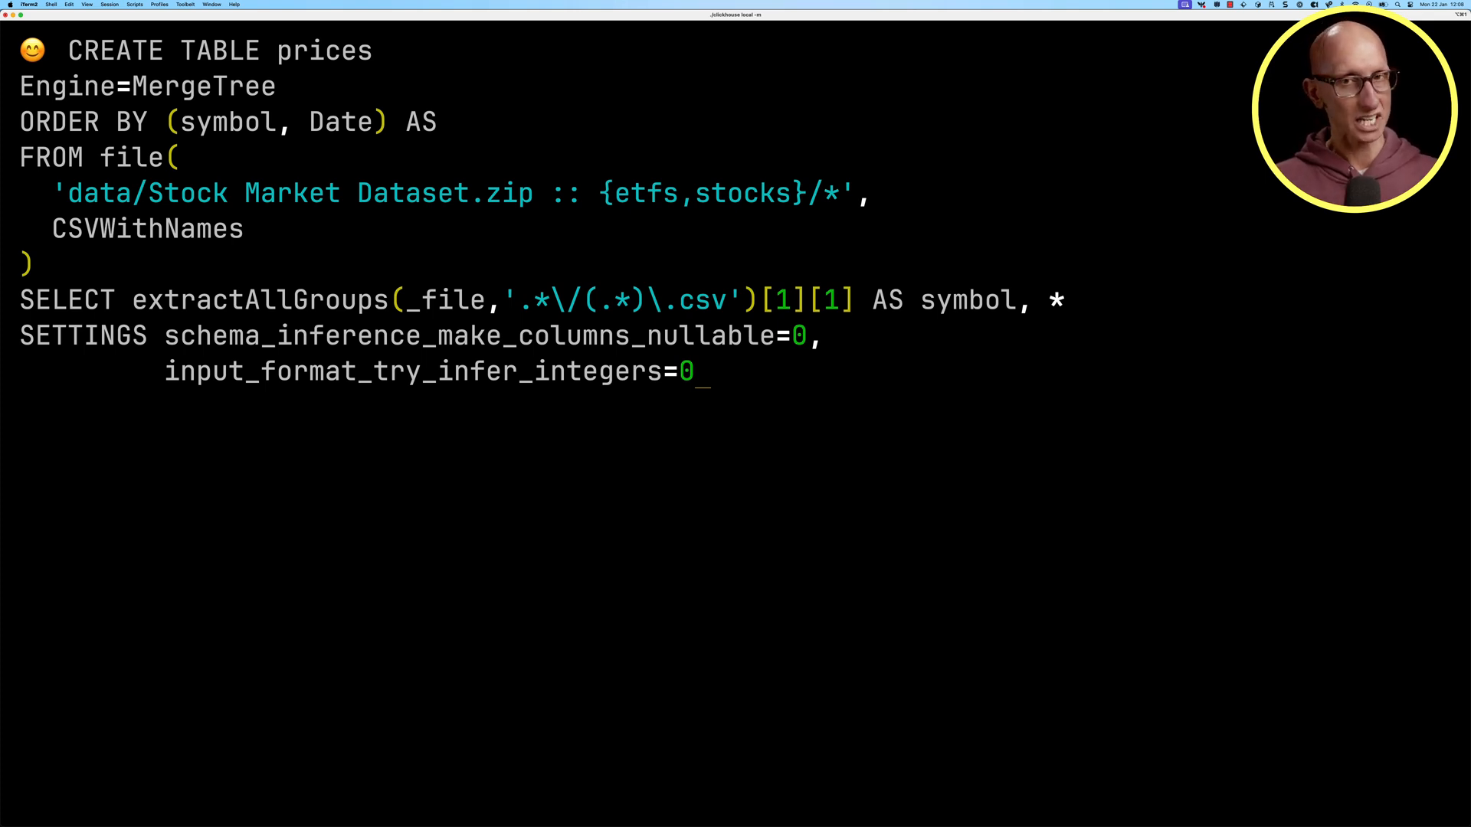
Add * REPLACE (toInt64(Volume) as Volume) and run the load, filling prices with about 25.6 million rows.
{"action": "type", "text": "REPLACE"}
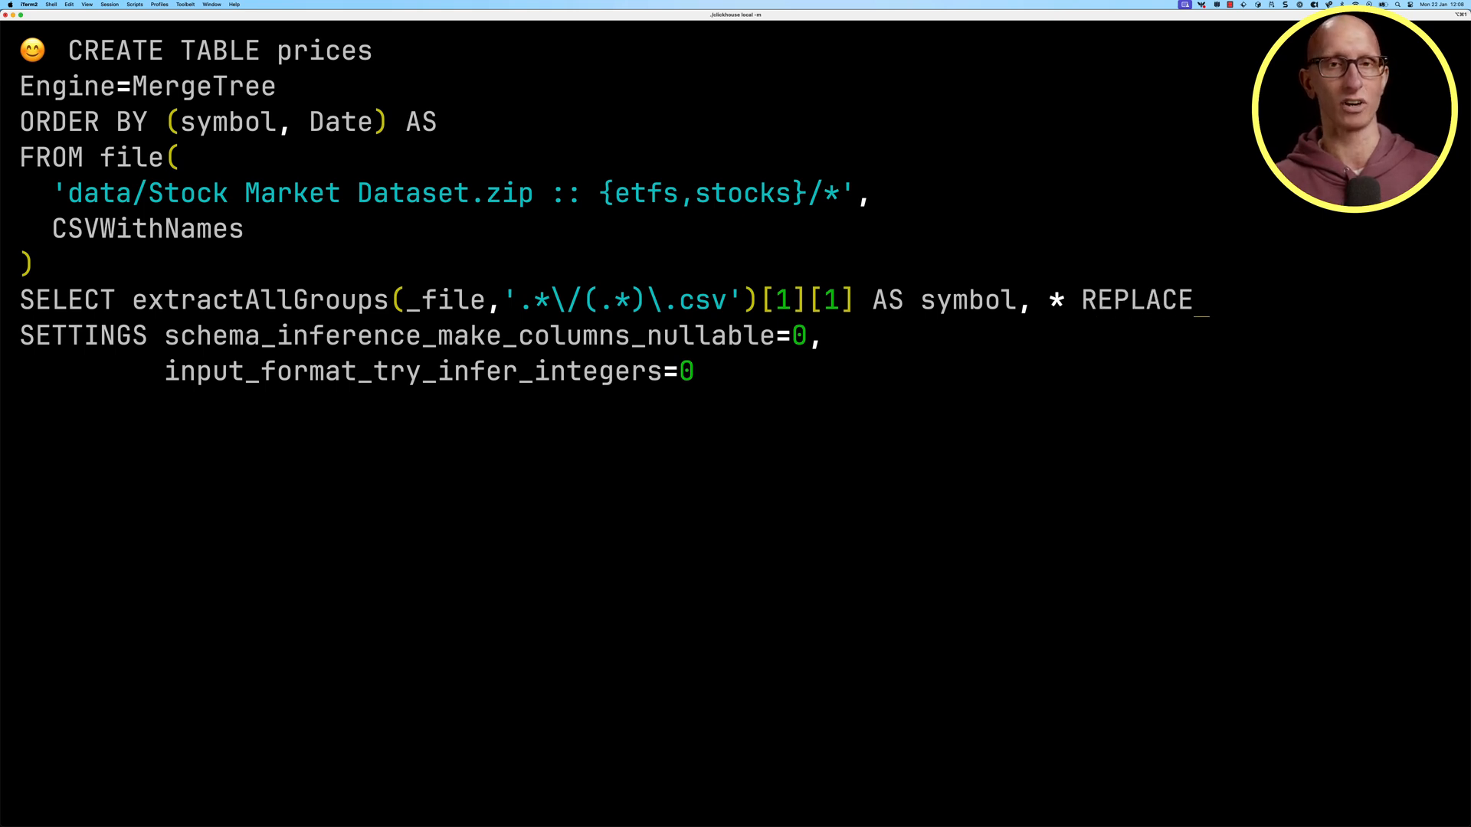
{"action": "type", "text": "(\\n    toInt64(V"}
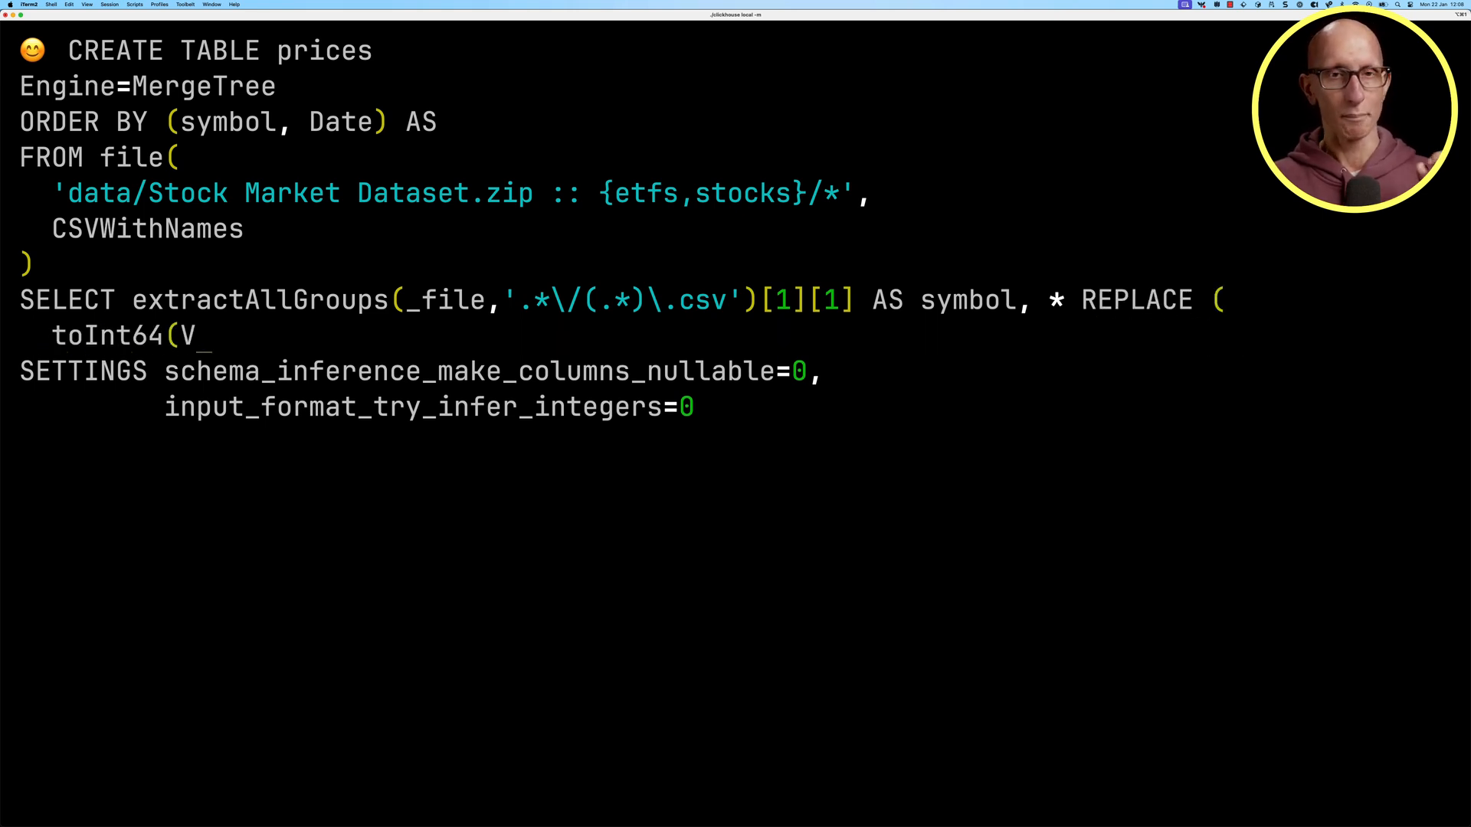
{"action": "type", "text": "olume) as V"}
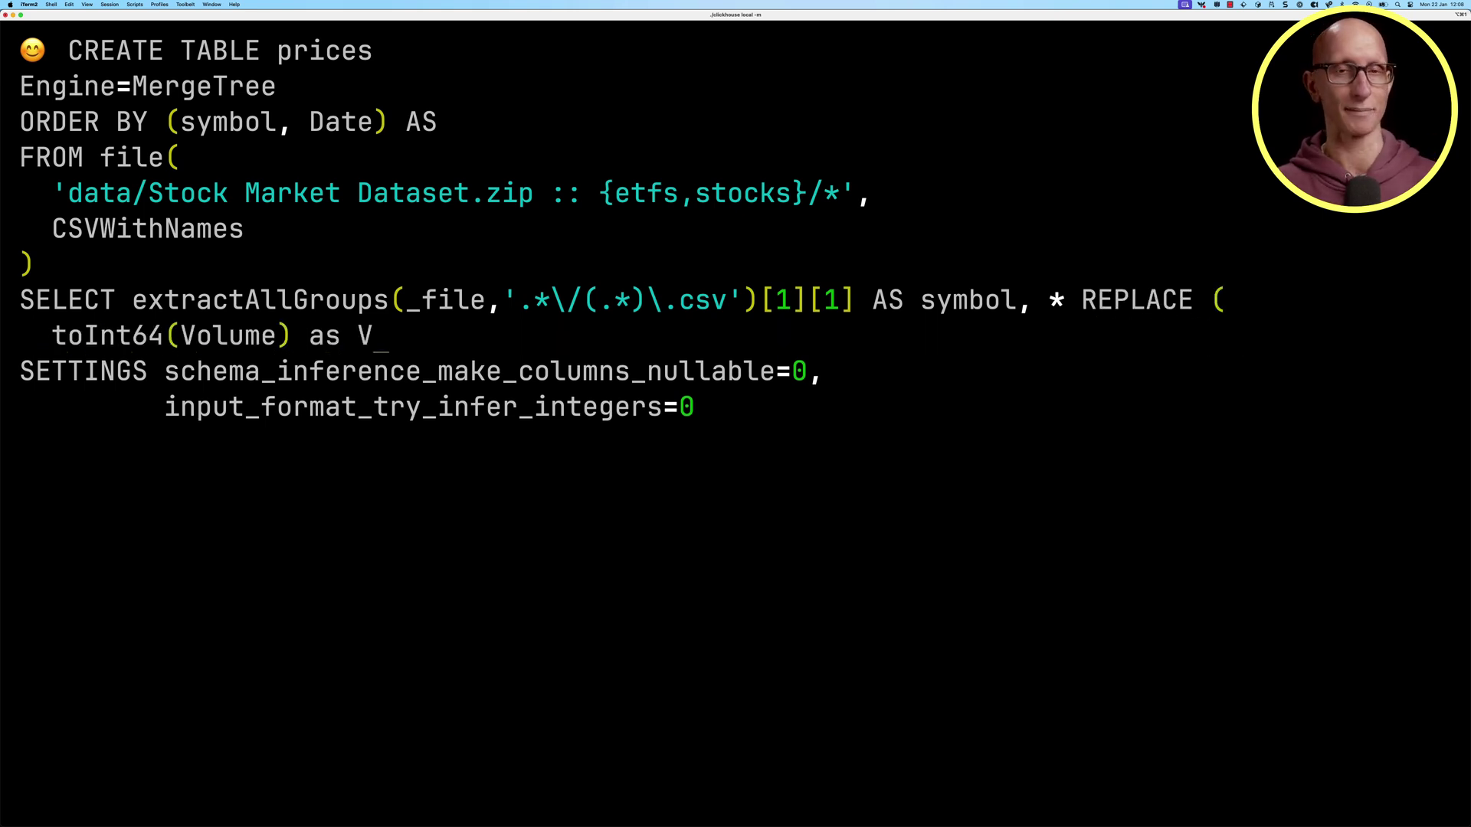
{"action": "type", "text": "olume"}
{"action": "type", "text": ")"}
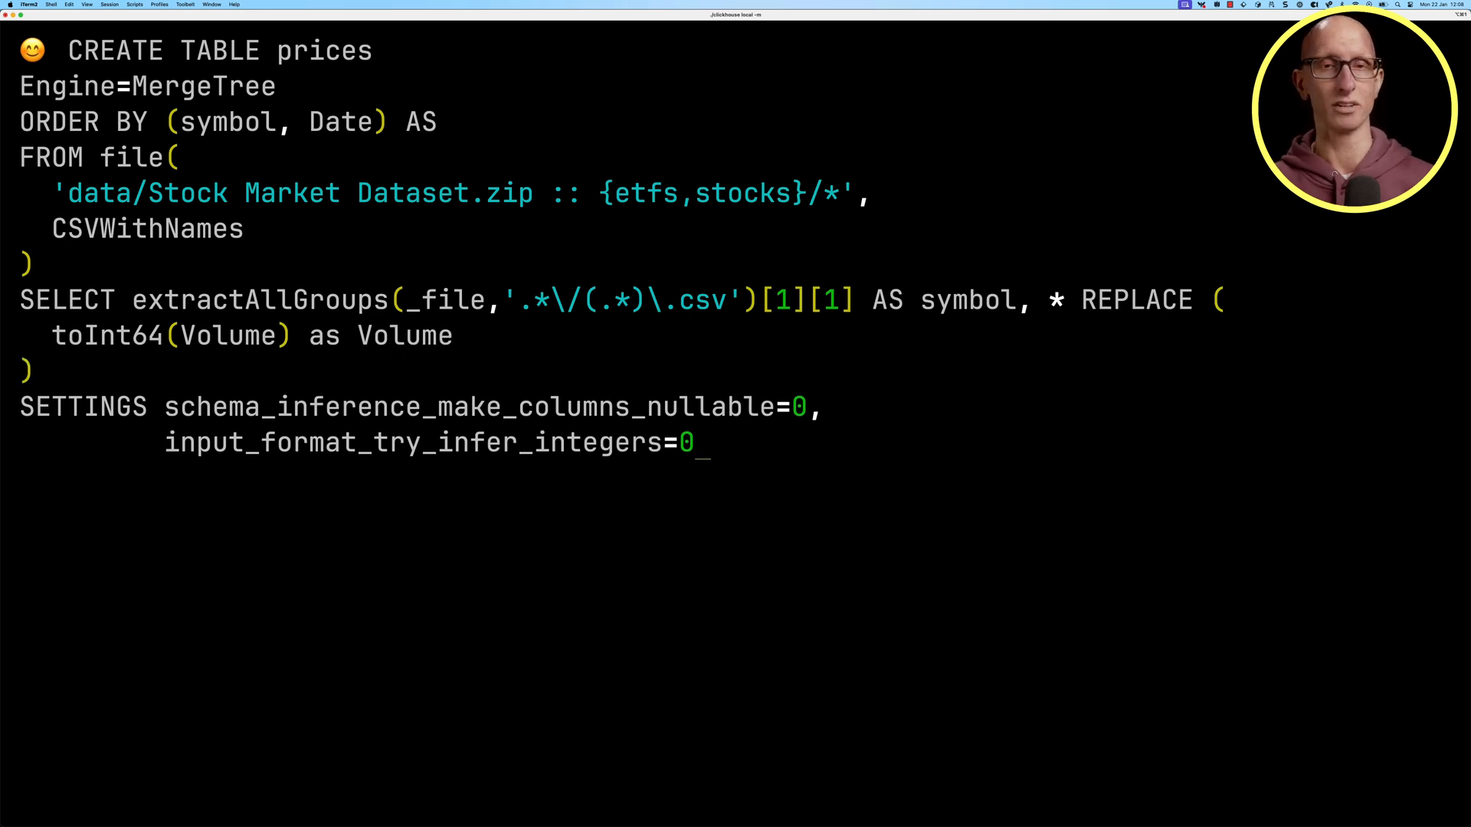
{"action": "type", "text": ";"}
{"action": "key", "text": "Return"}
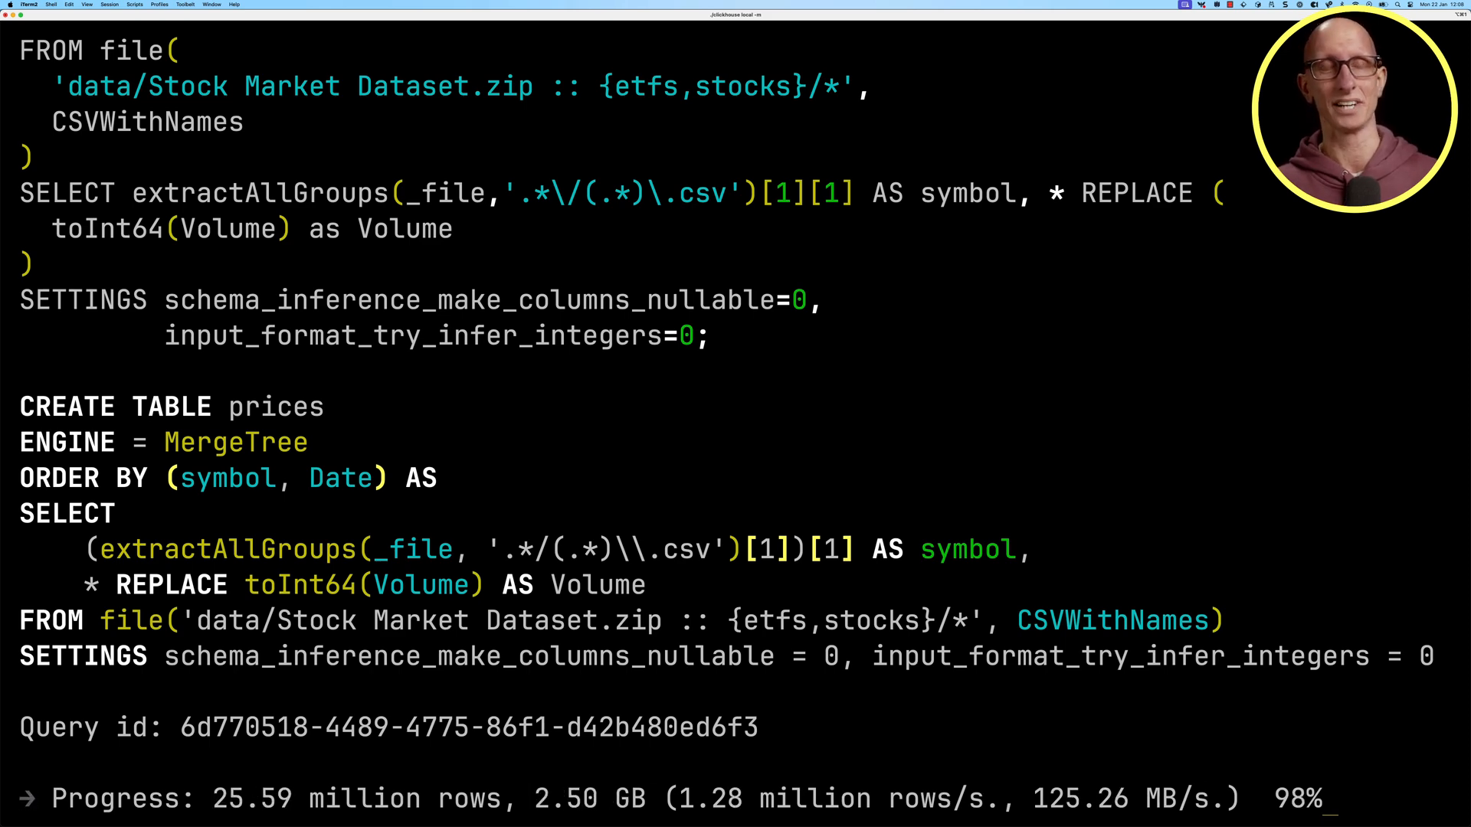
{"action": "scroll", "scroll_direction": "down", "scroll_amount": 3}
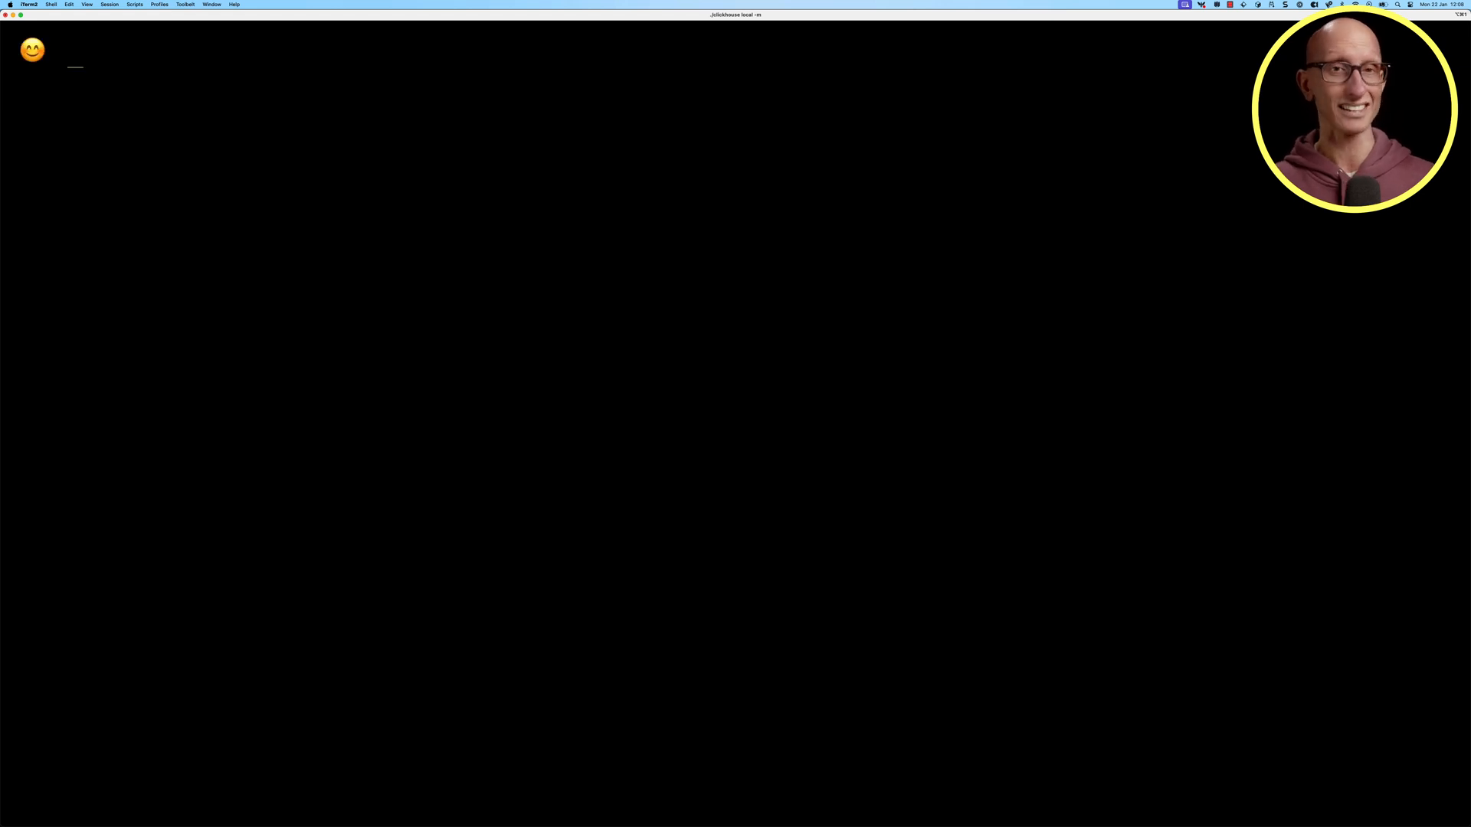
Start FROM prices JOIN symbols ON symbols.Symbol = prices.symbol.
{"action": "type", "text": "FROM prices"}
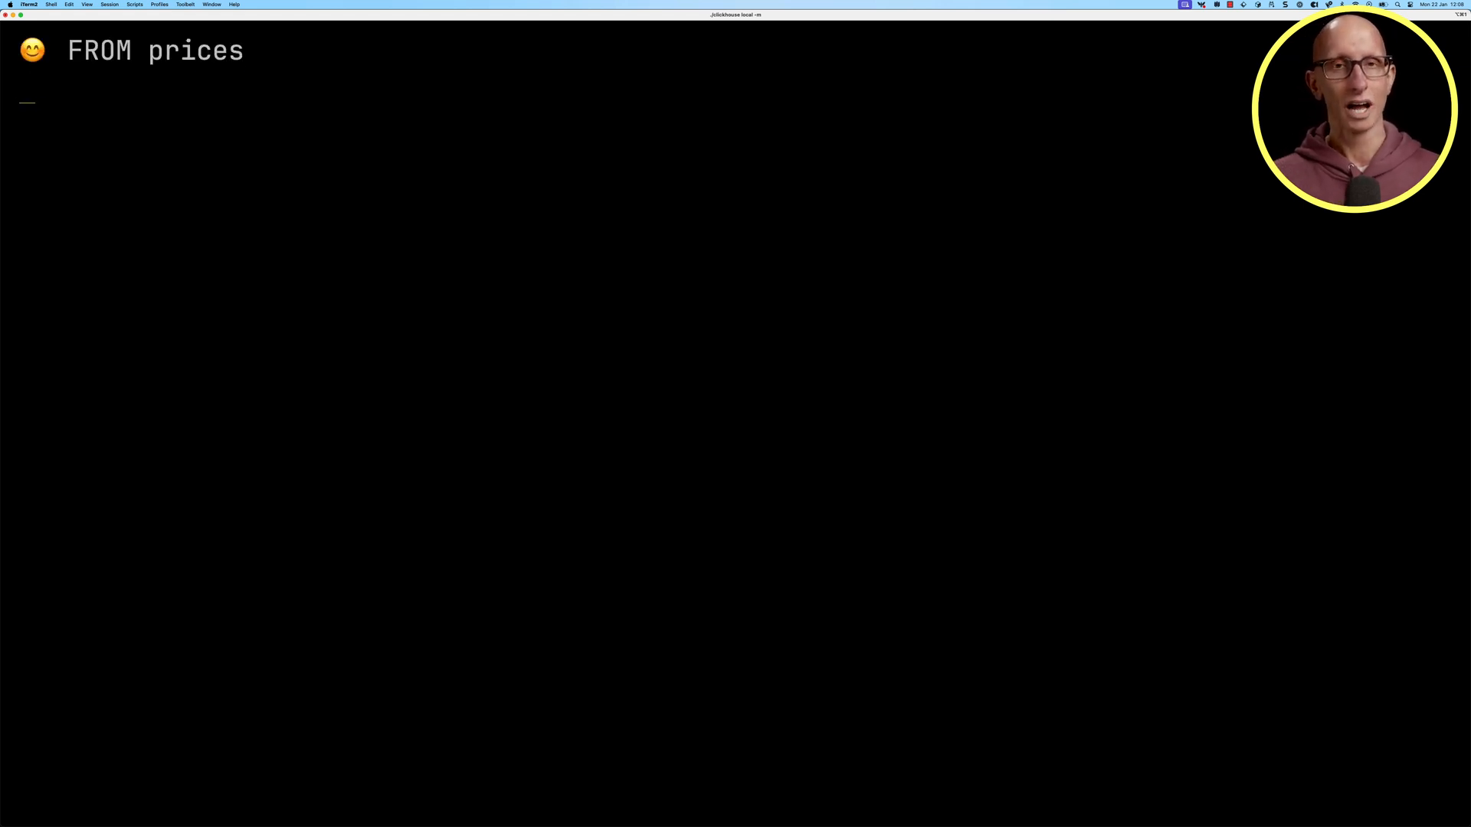
{"action": "type", "text": "JOIN symbols on symb"}
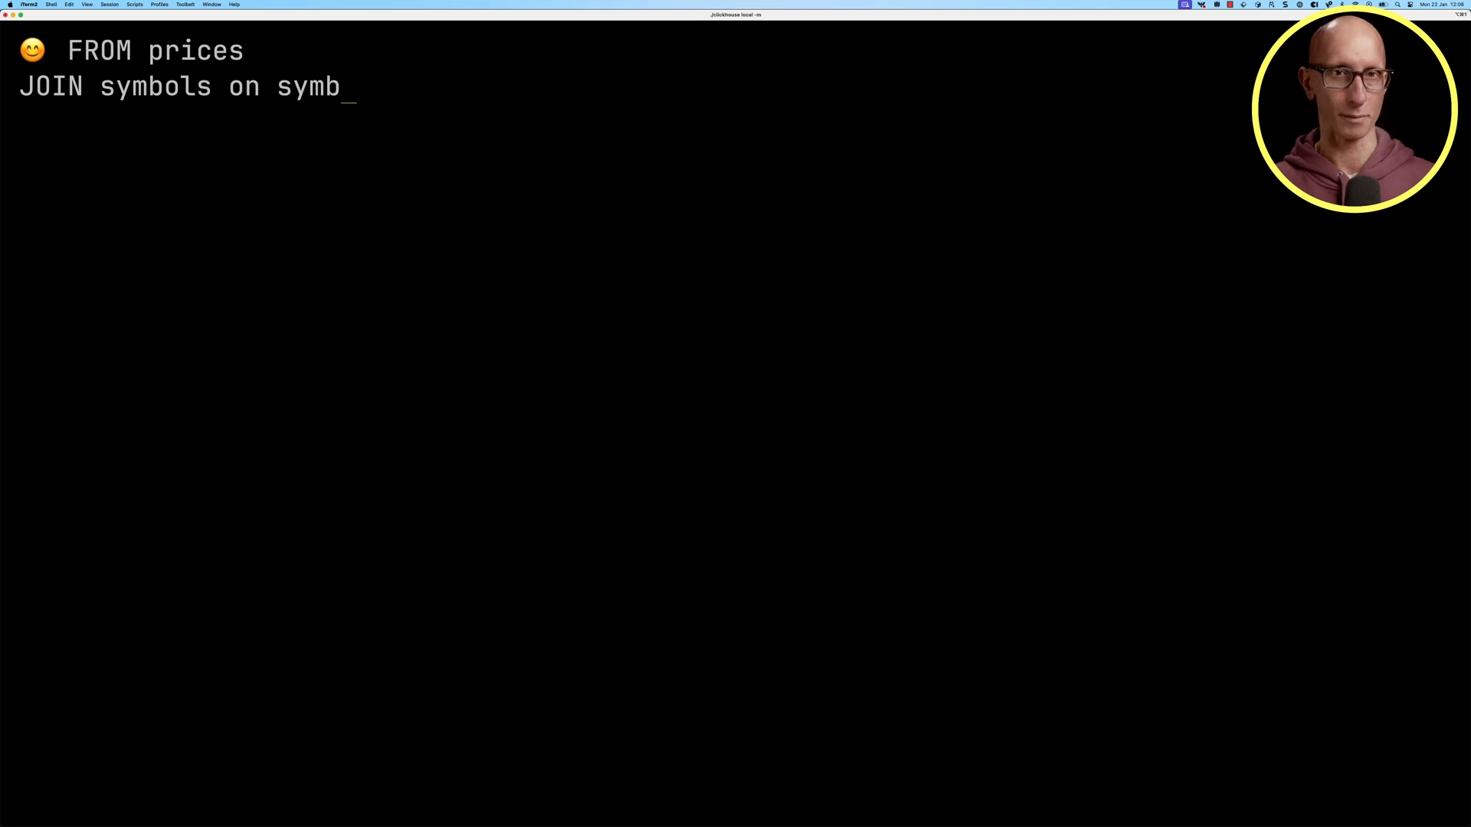
{"action": "type", "text": "ols.Symbol = prices"}
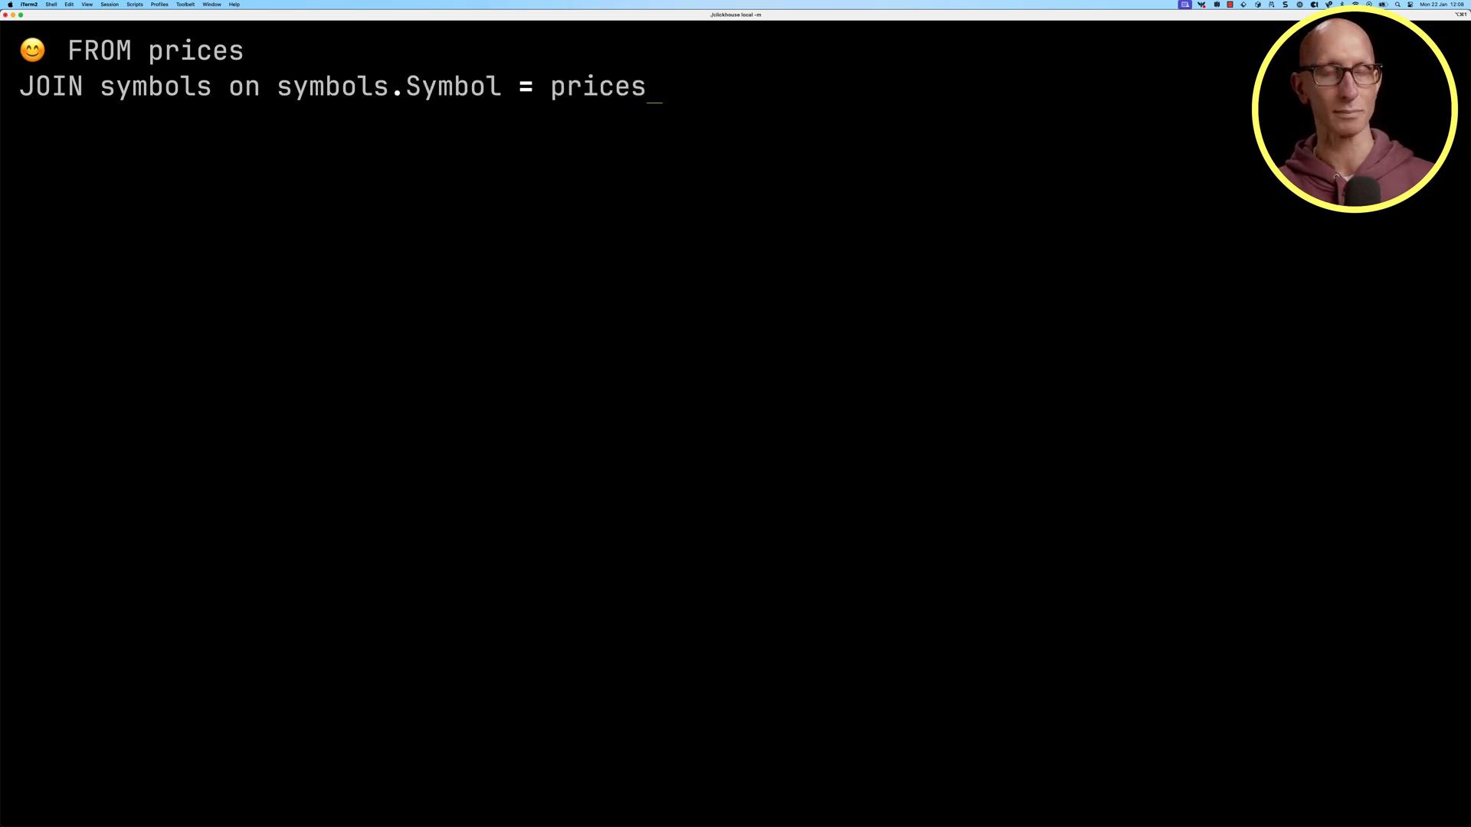
{"action": "type", "text": ".symbol"}
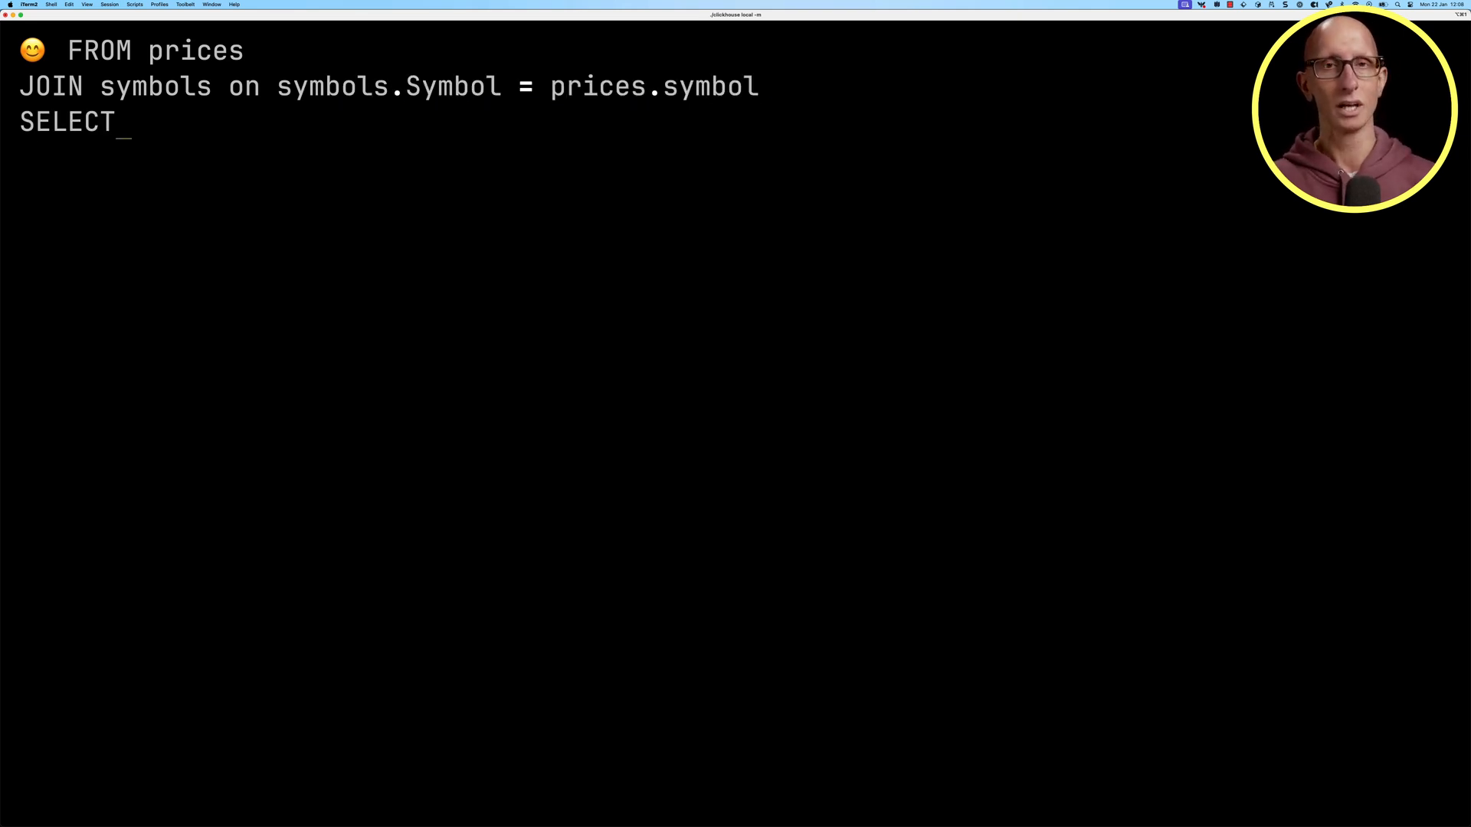
Select toStartOfMonth(Date) AS month and filter month IN ('2020-01-01', '2020-02-01', '2020-03-01').
{"action": "type", "text": "toStartOfMo"}
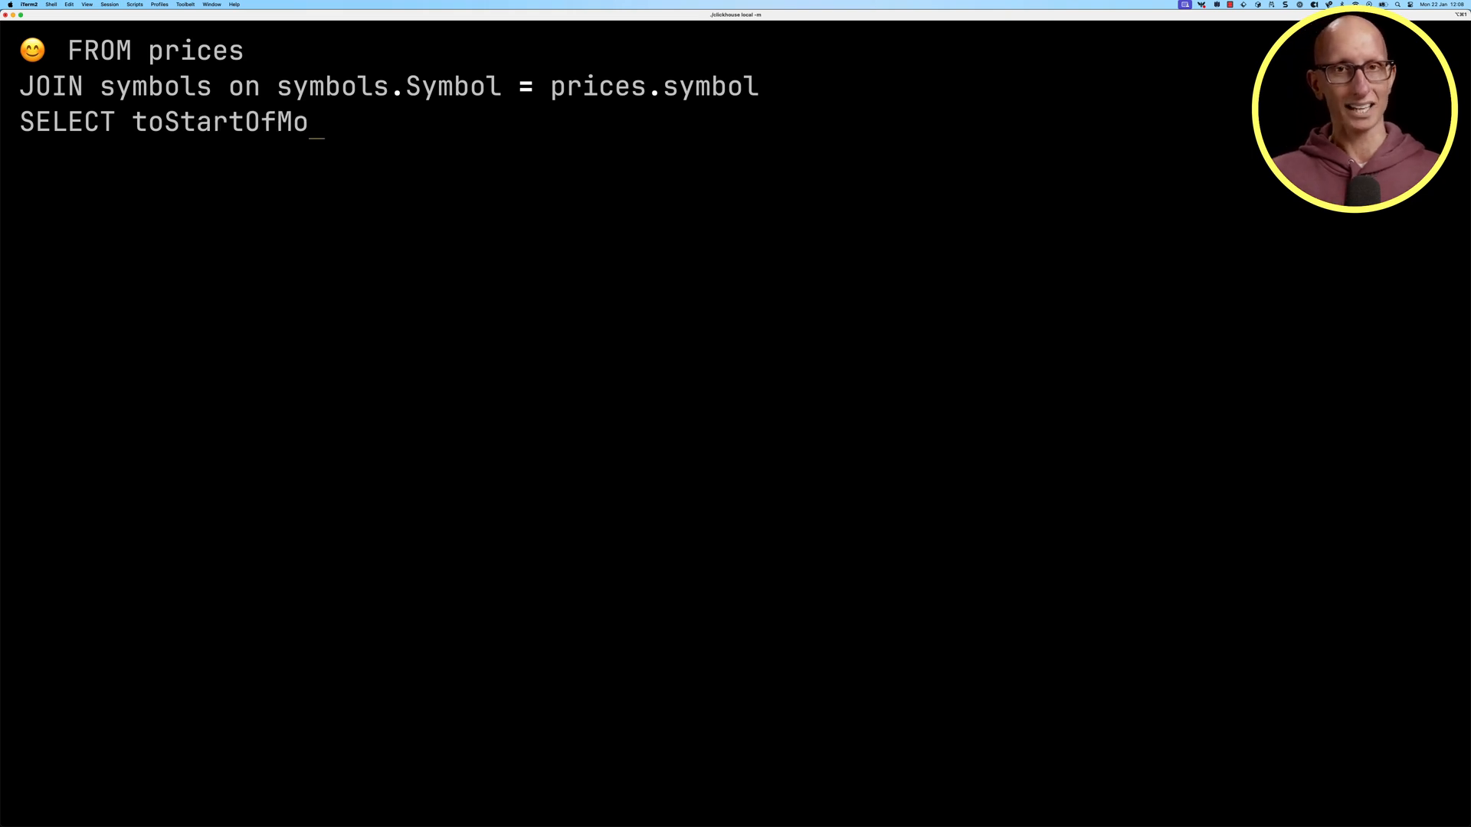
{"action": "type", "text": "nth(Date) AS month,"}
{"action": "type", "text": "WHER"}
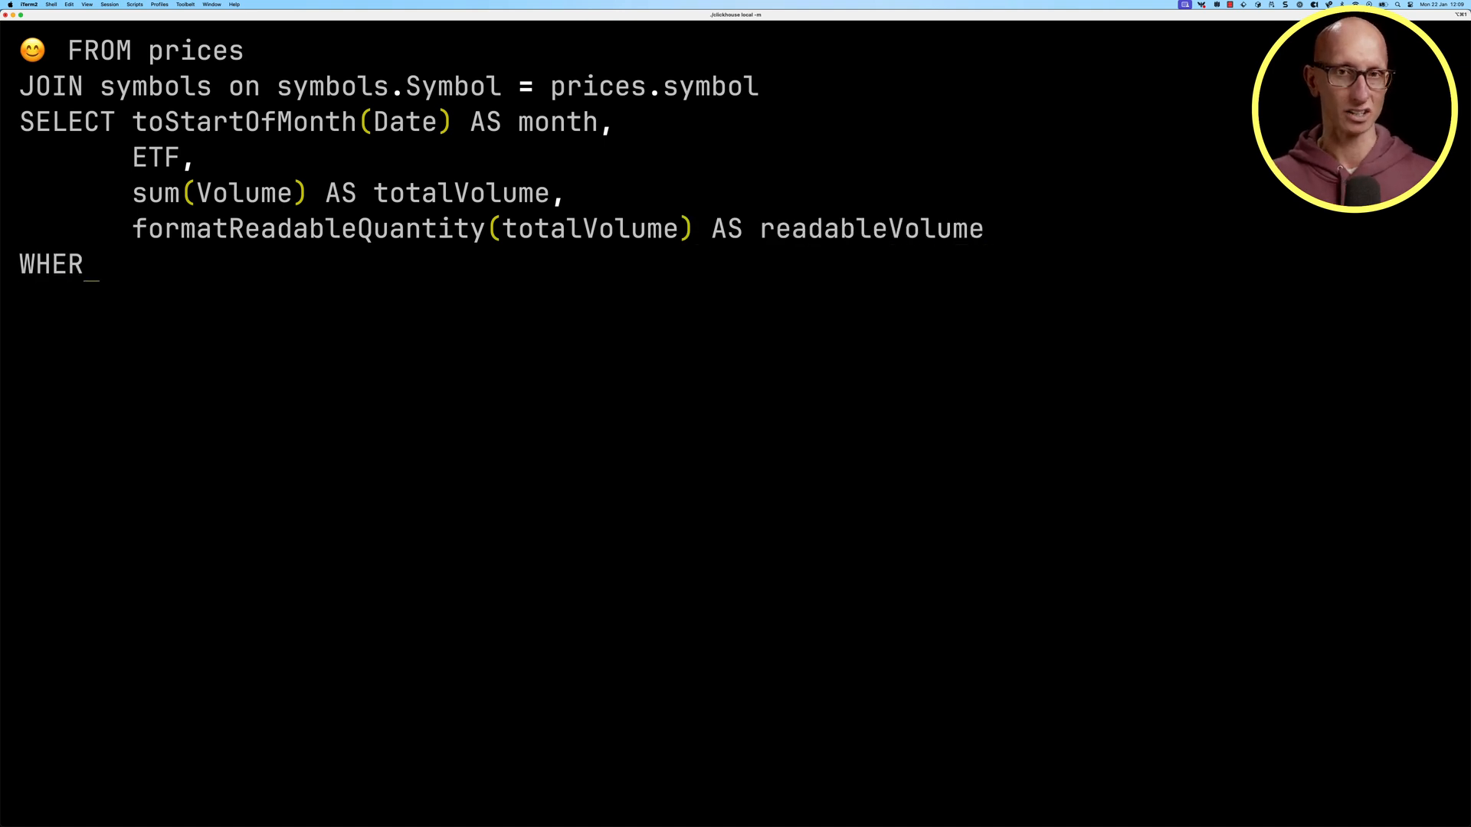
{"action": "type", "text": "E month IN ('2020-01-01',"}
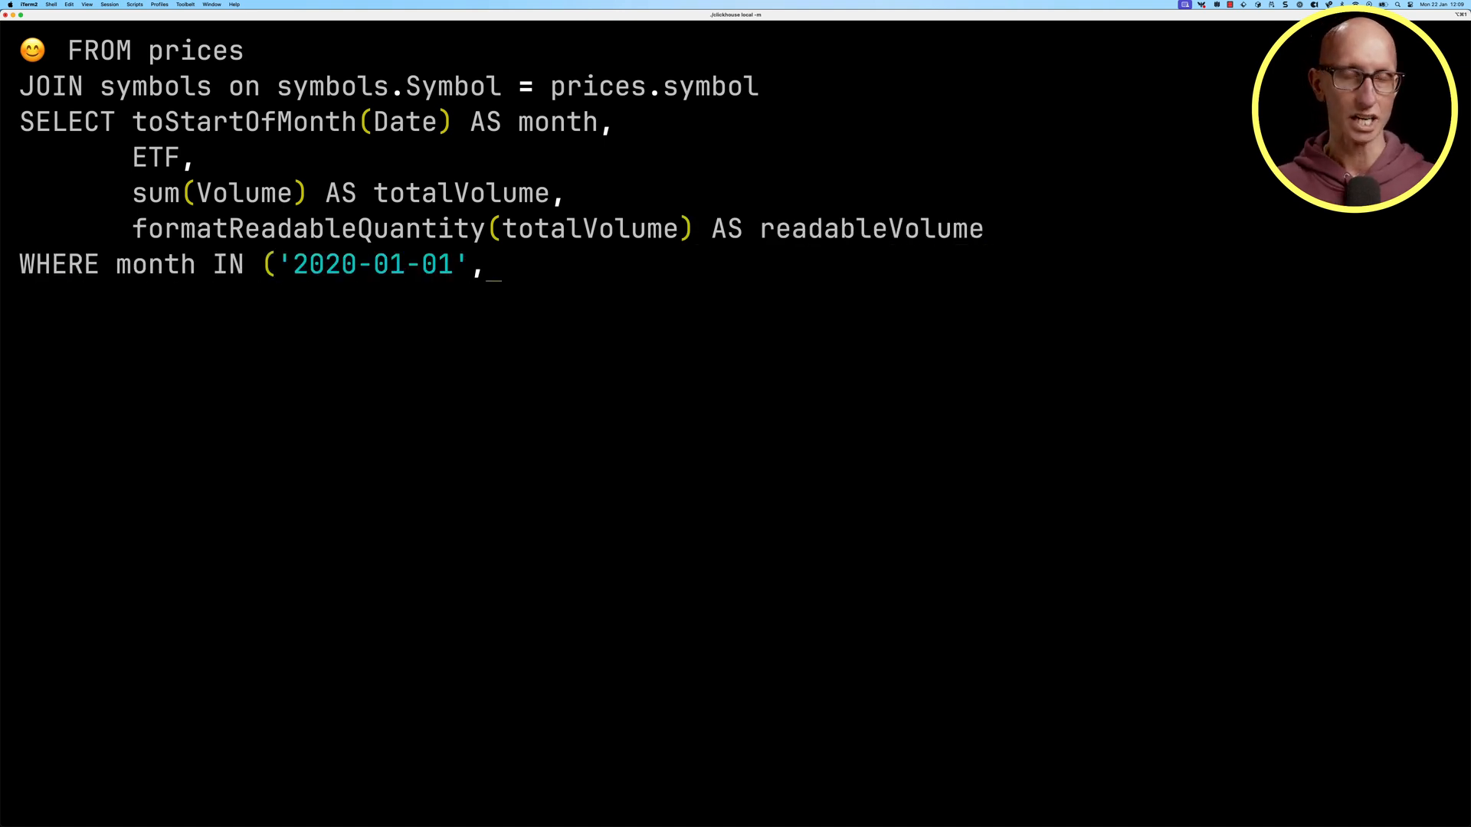
{"action": "type", "text": "'2020-02-01', '2020-03-0"}
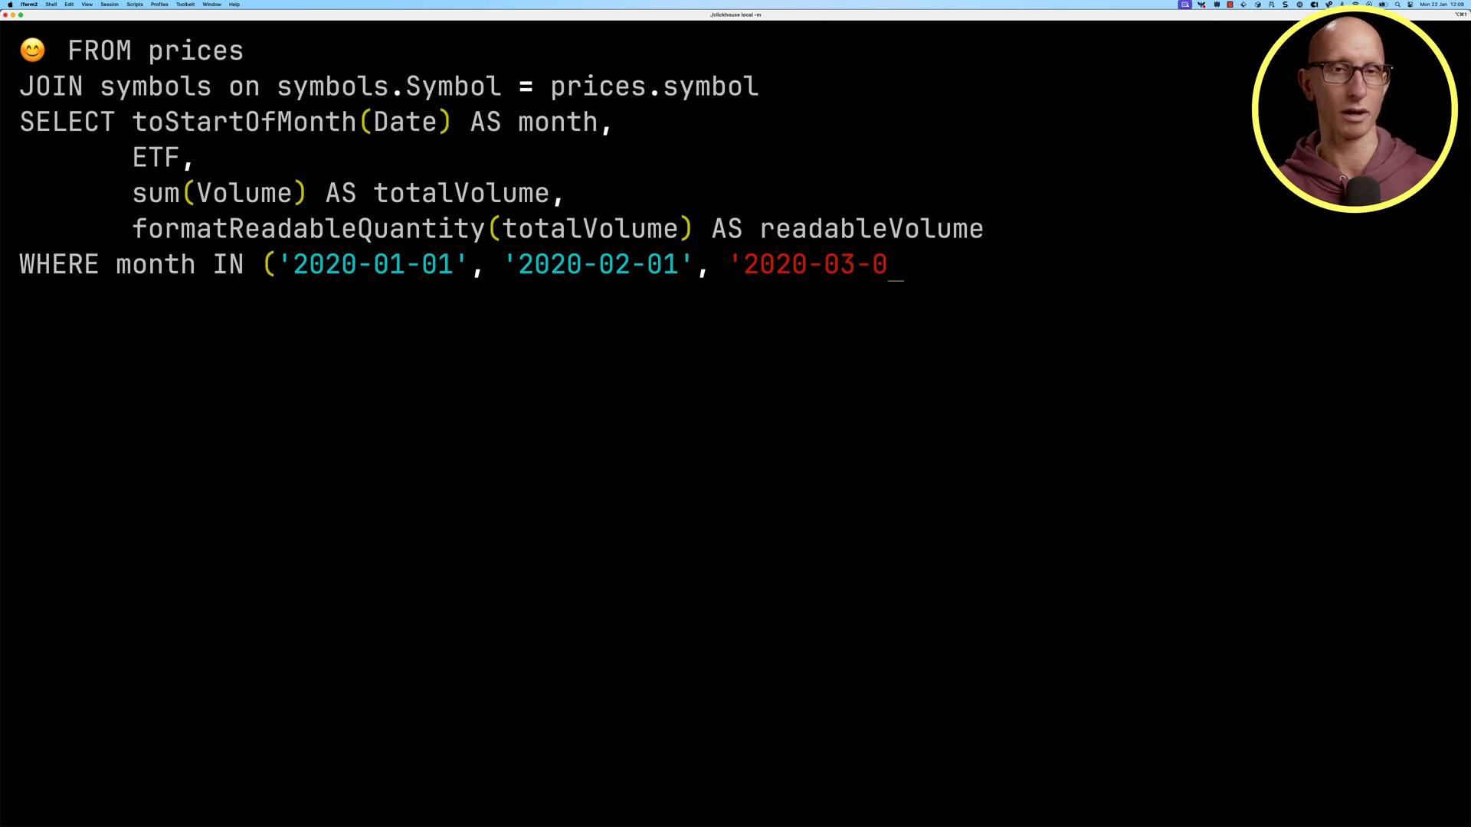